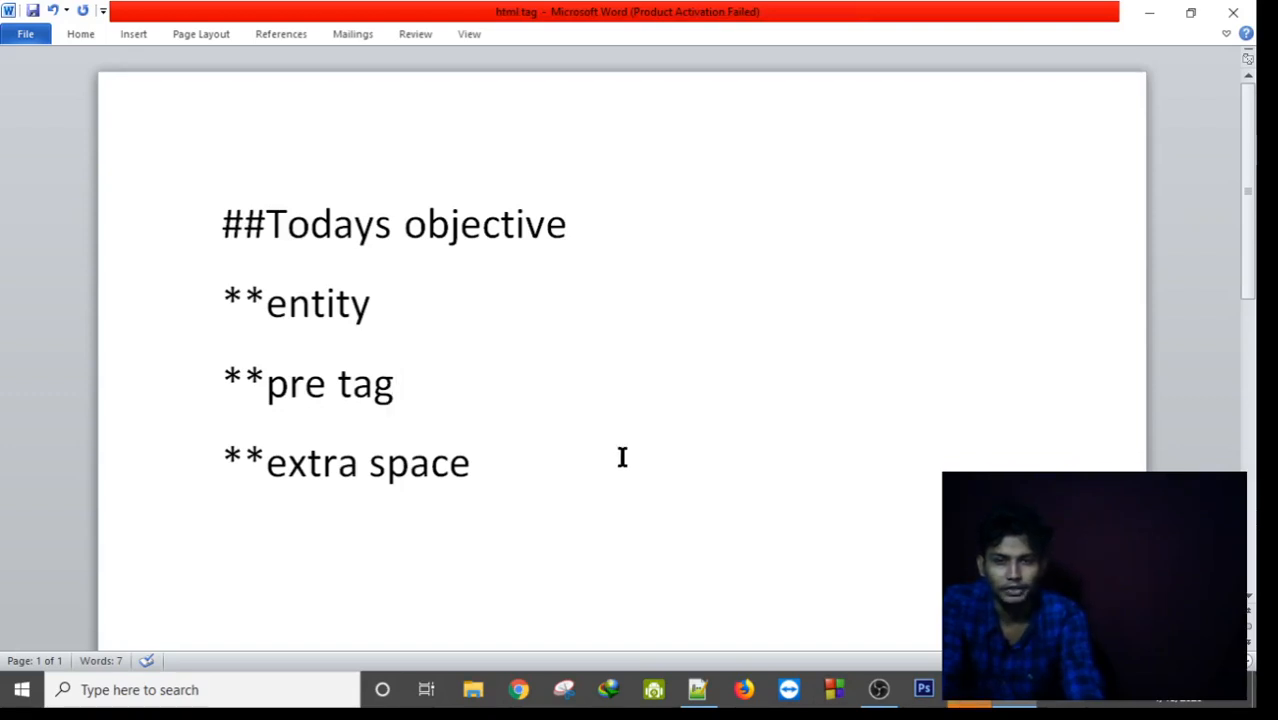
{"action": "mouse_move", "coordinate": [300, 357]}
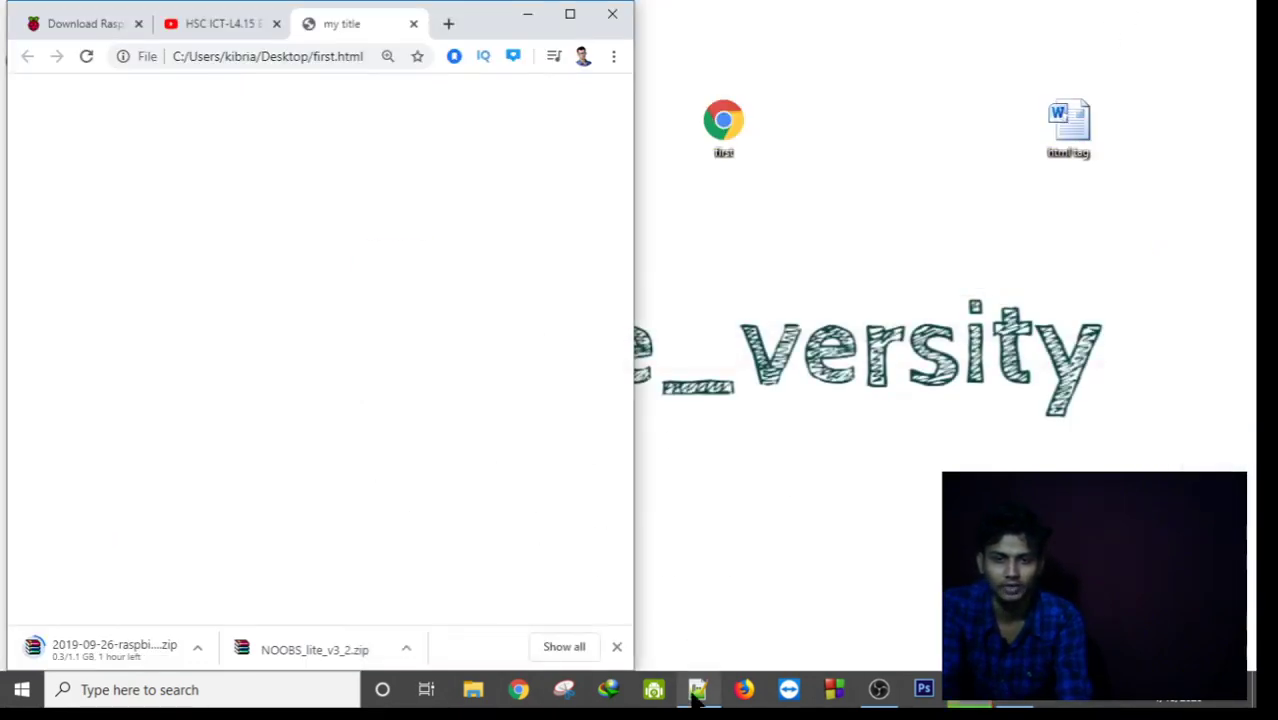
Enter the text 'i am a student' inside the body of first.html.
{"action": "left_click", "coordinate": [697, 688]}
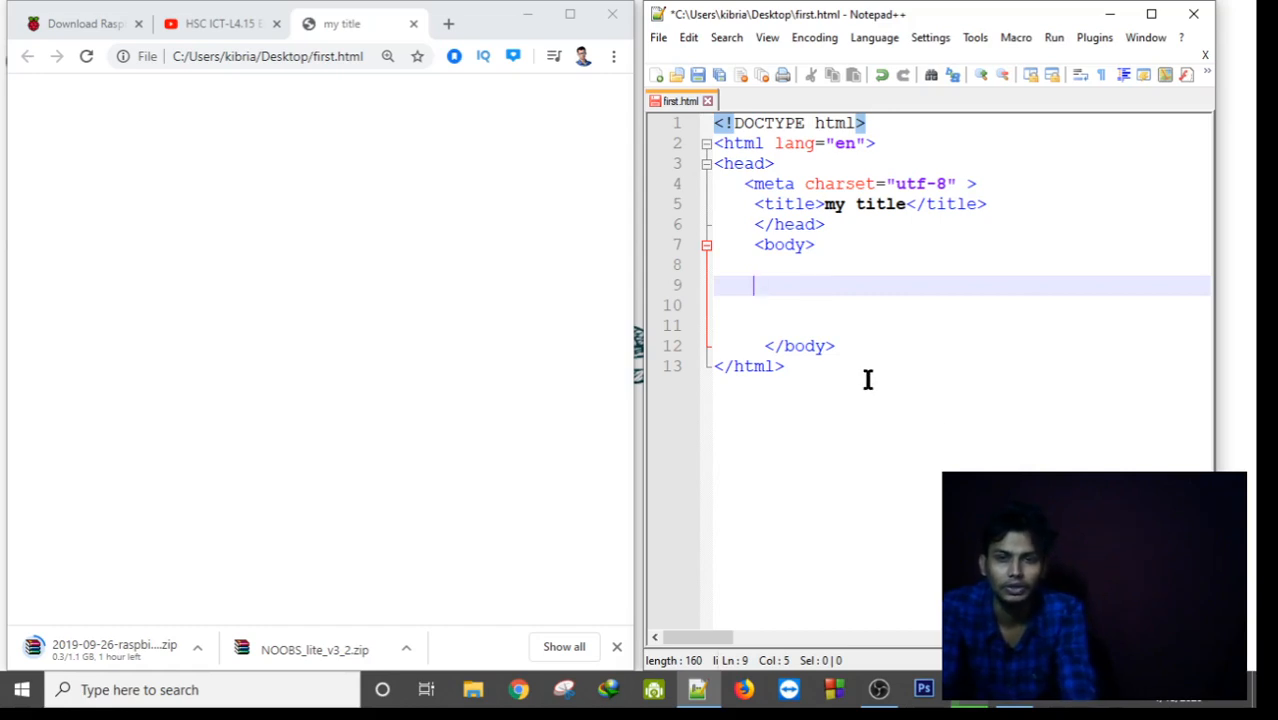
{"action": "type", "text": "i"}
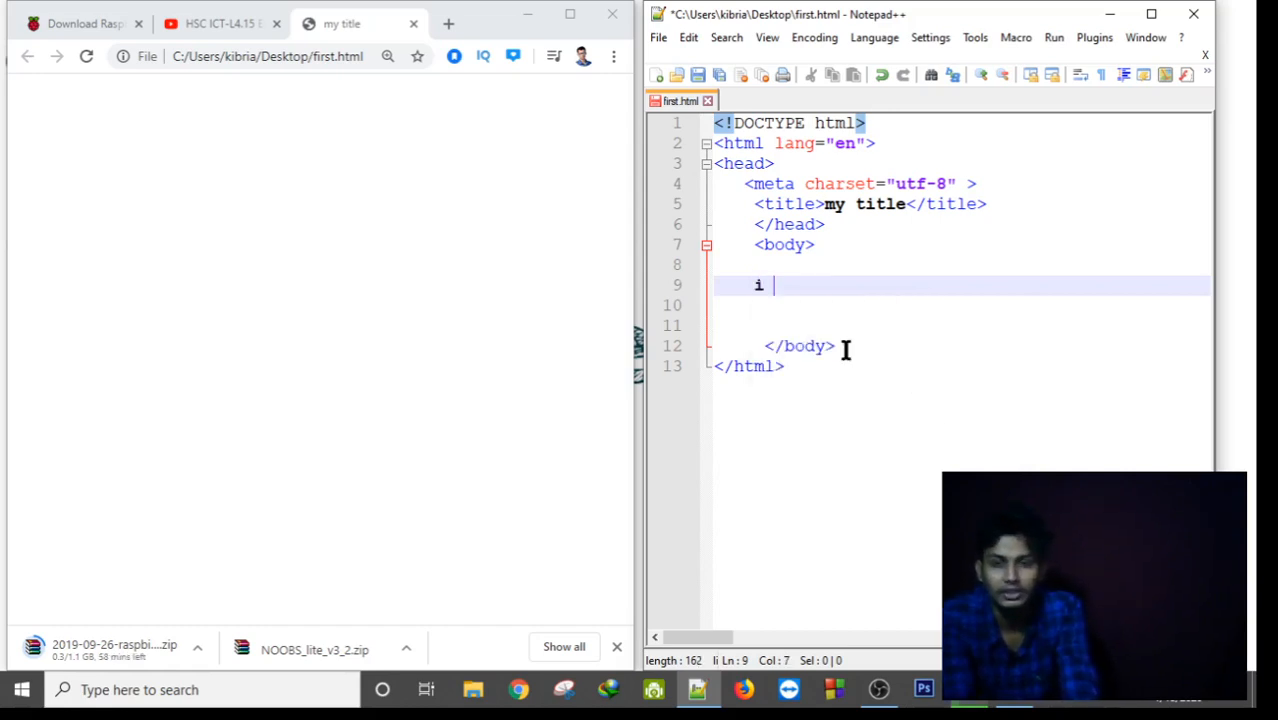
{"action": "type", "text": "am"}
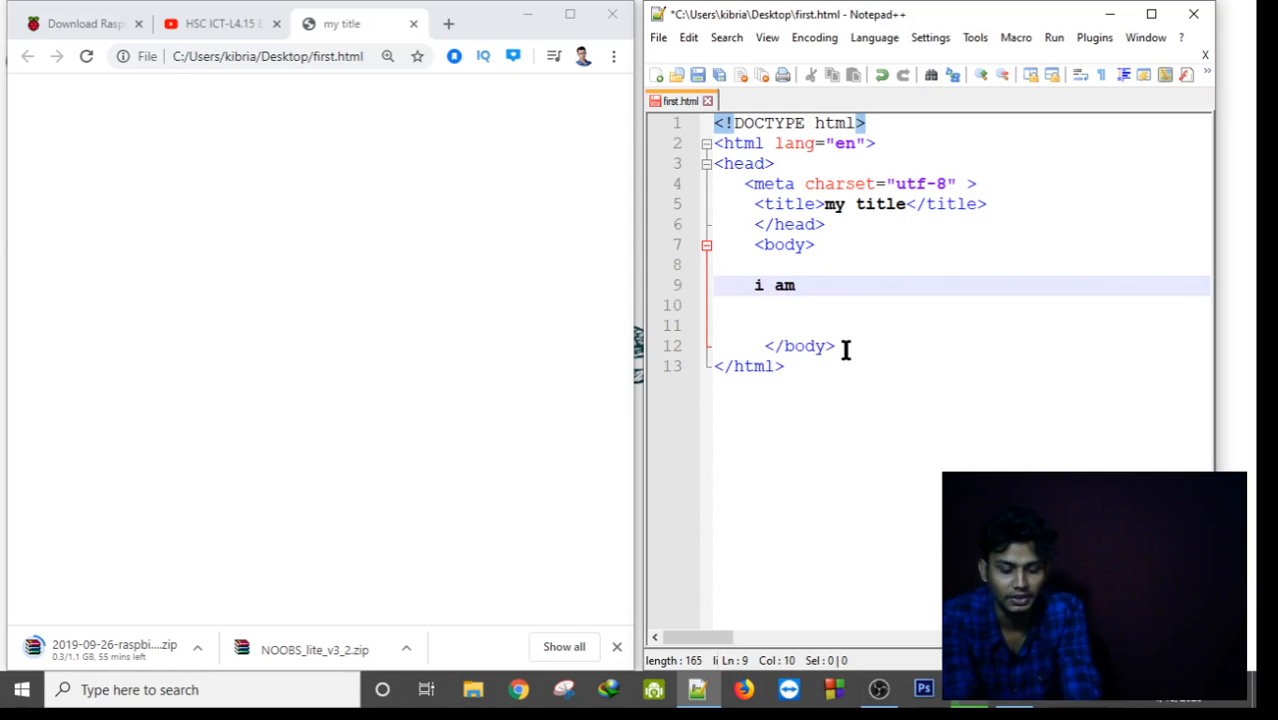
{"action": "type", "text": "a s"}
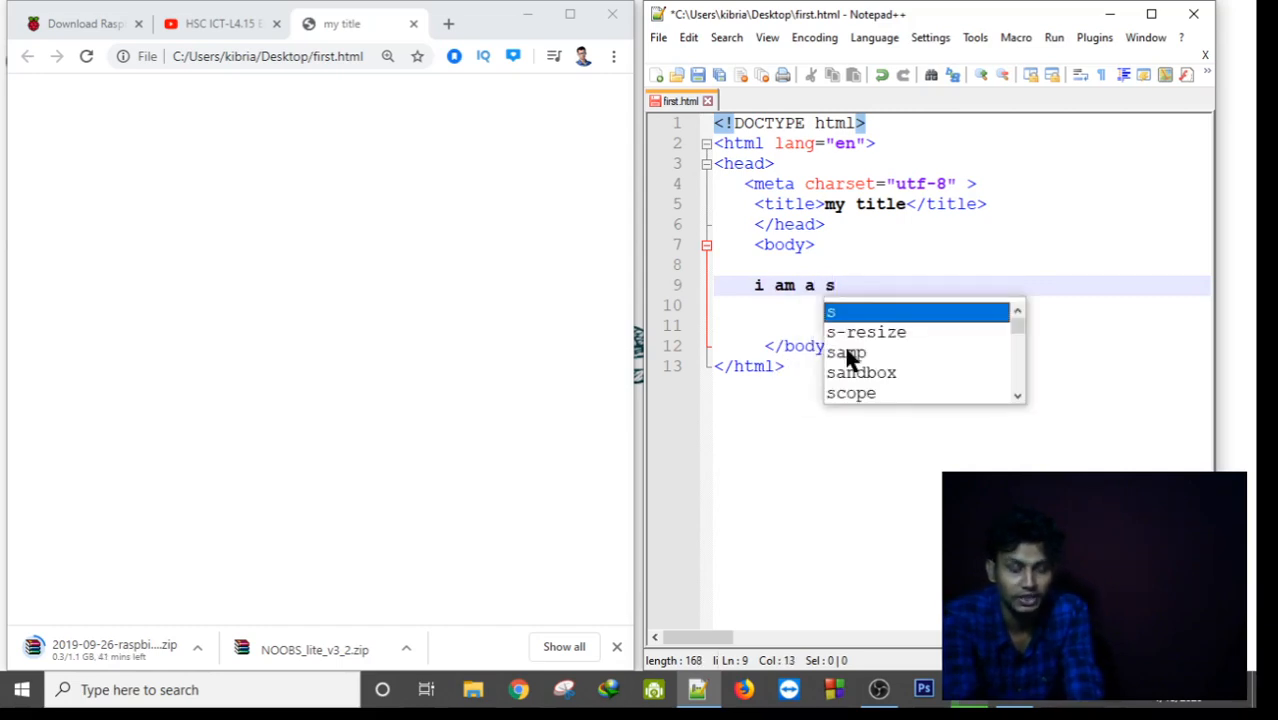
{"action": "type", "text": "tuden"}
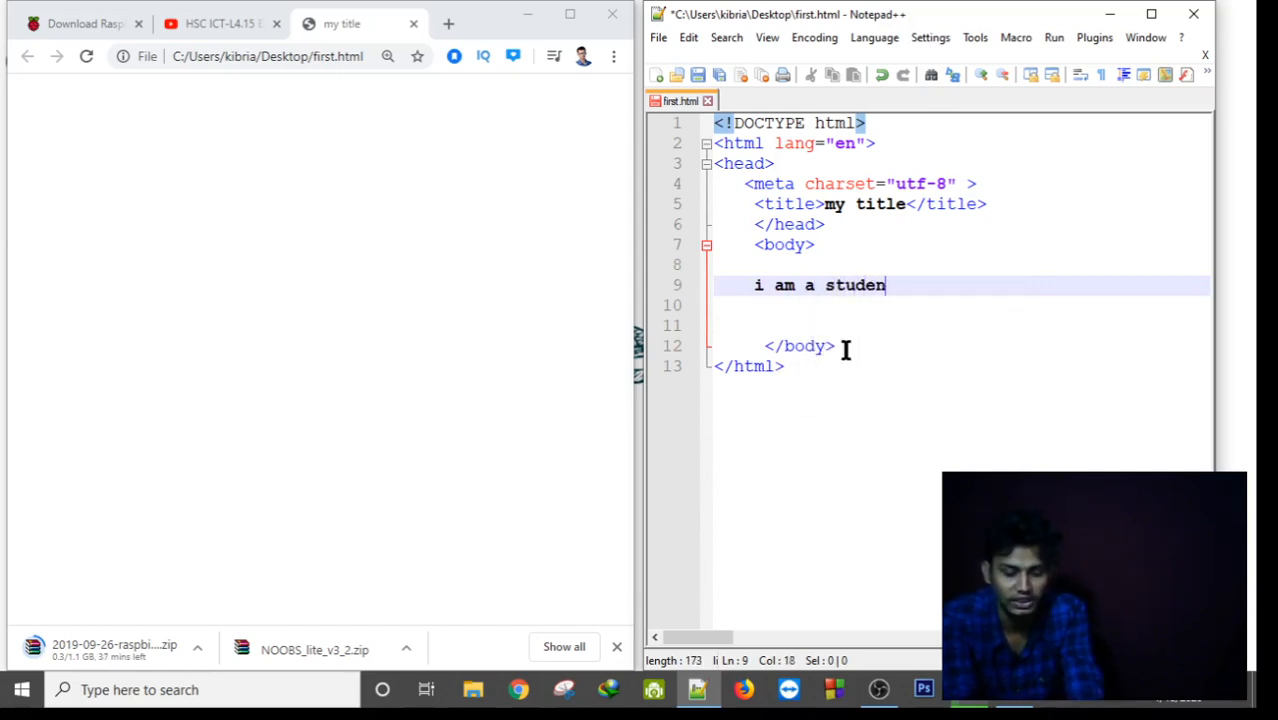
{"action": "type", "text": "t"}
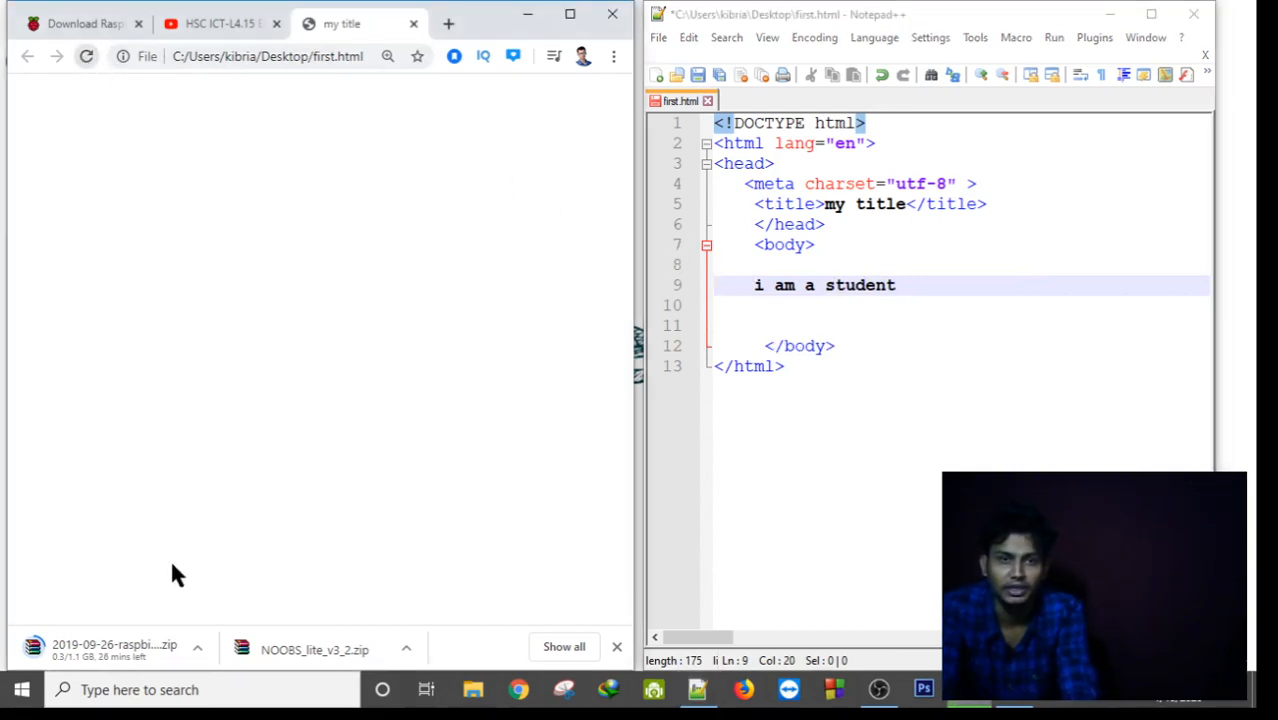
{"action": "mouse_move", "coordinate": [147, 432]}
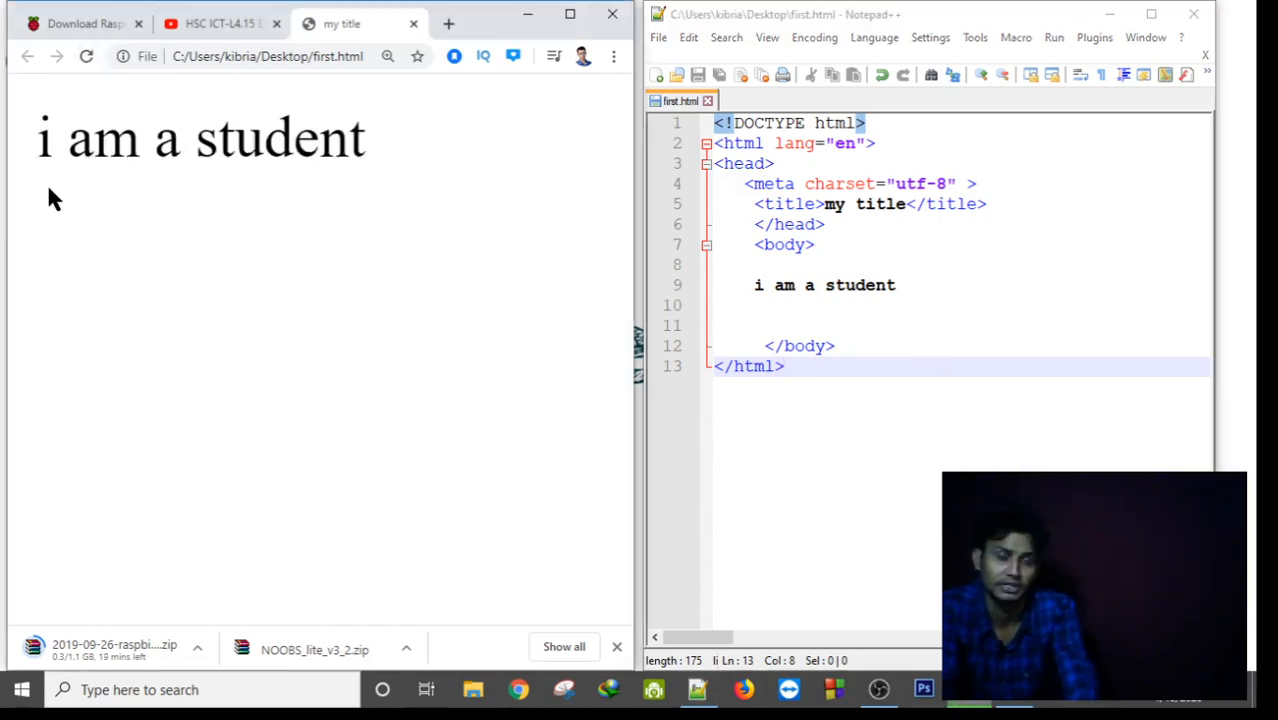
{"action": "mouse_move", "coordinate": [691, 385]}
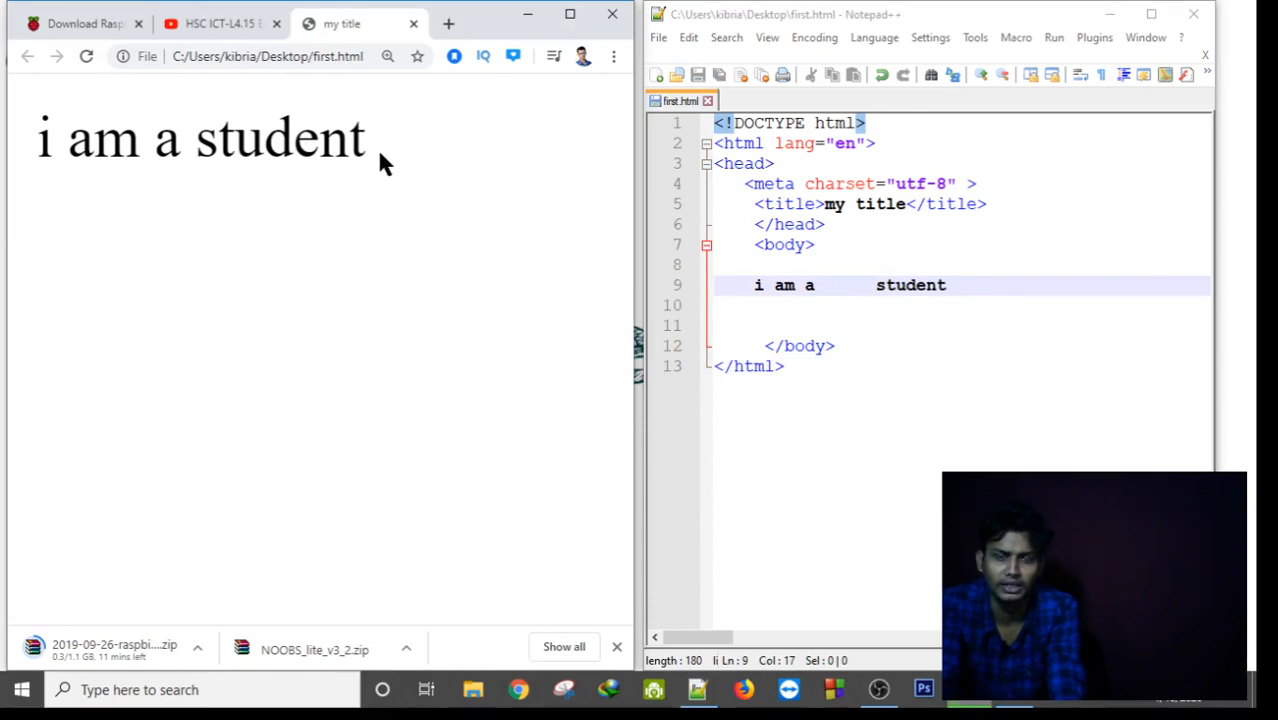
{"action": "mouse_move", "coordinate": [247, 152]}
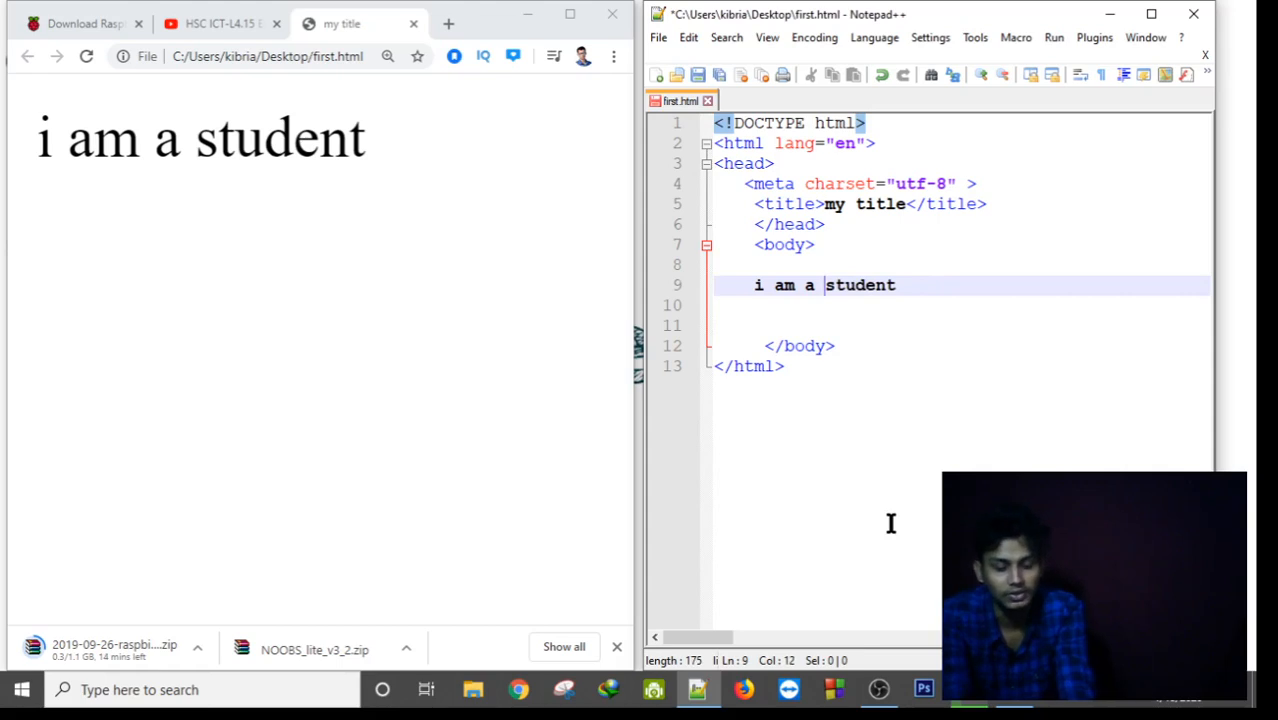
Insert three &nbsp; entities between 'a' and 'student'.
{"action": "type", "text": "&"}
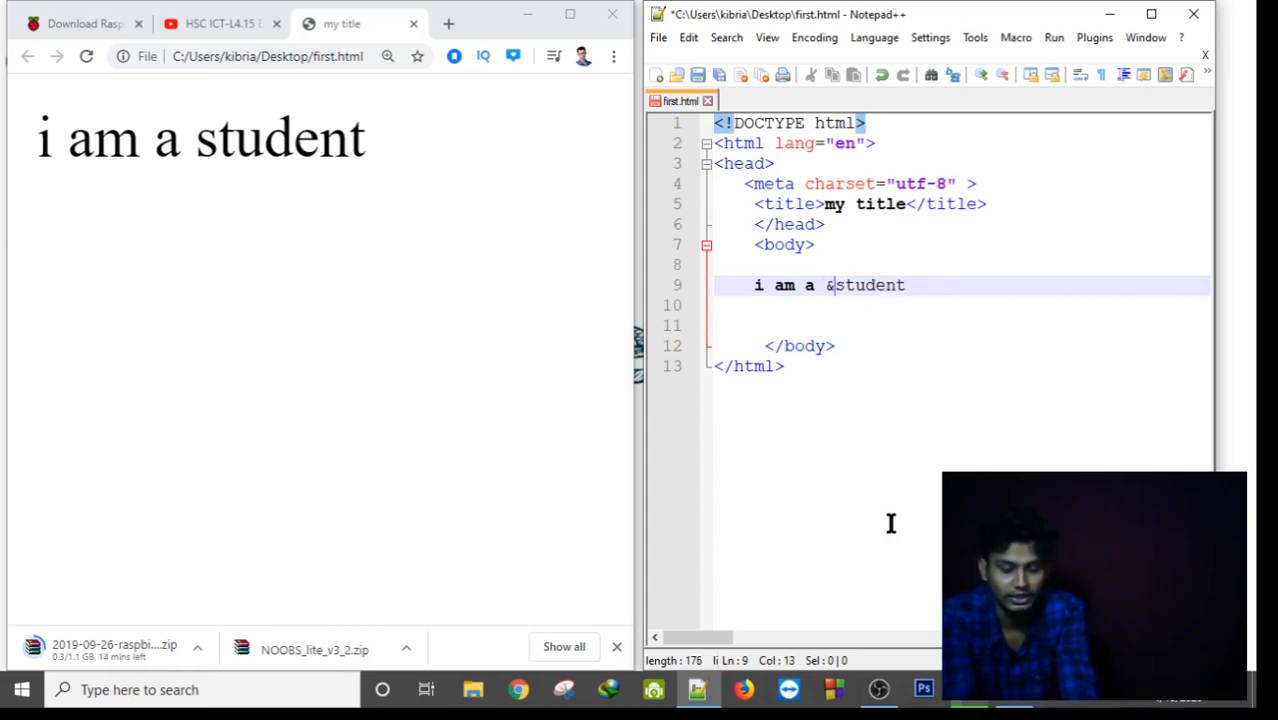
{"action": "type", "text": "nbsp;"}
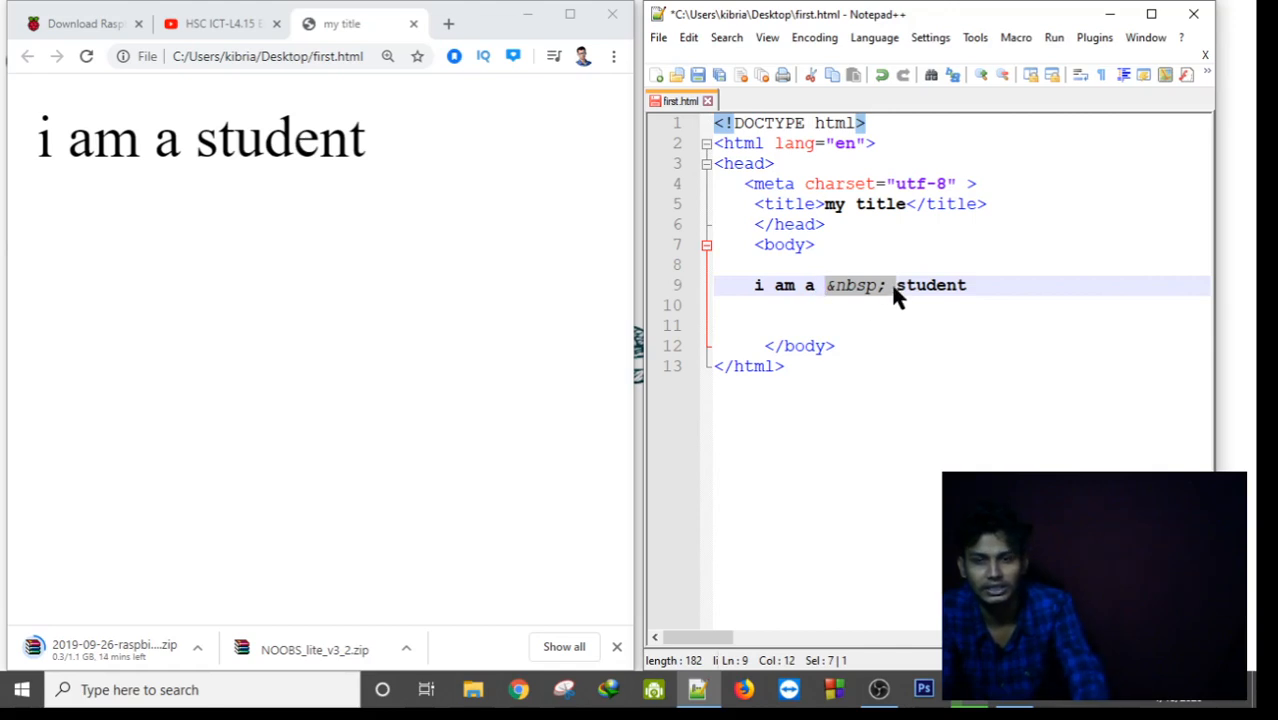
{"action": "type", "text": "&nbsp;"}
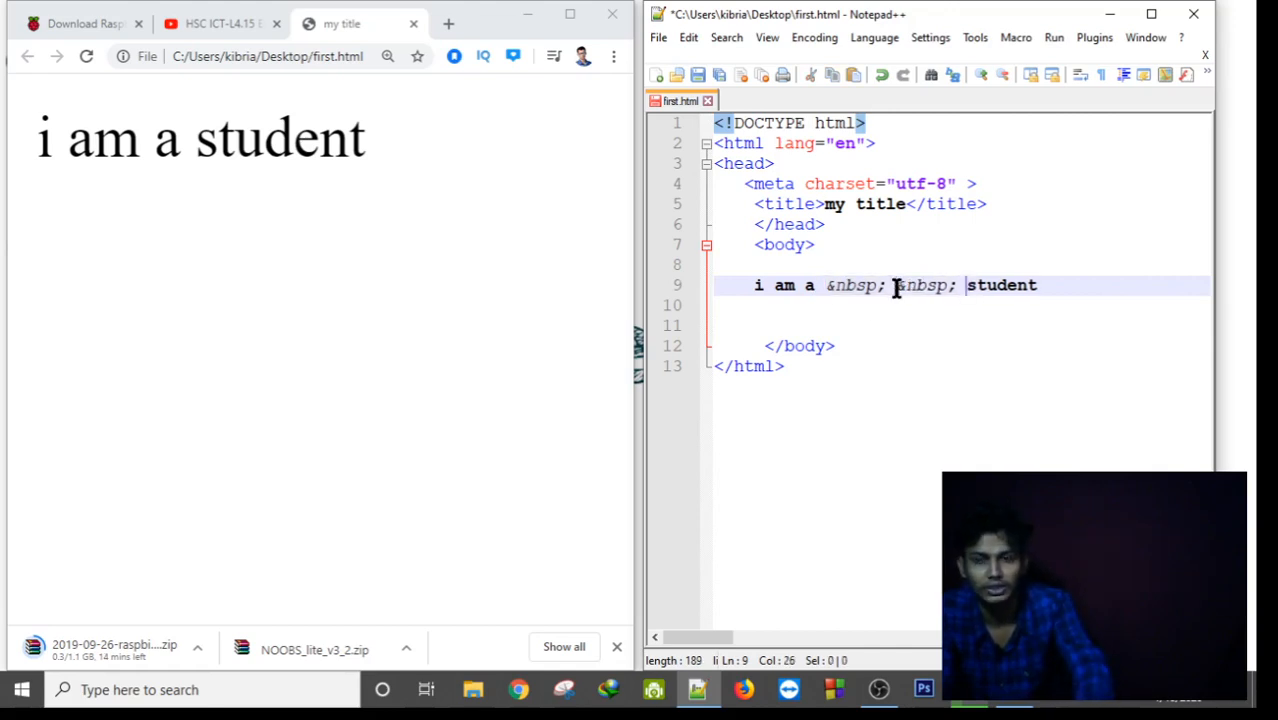
{"action": "type", "text": "&nbsp;"}
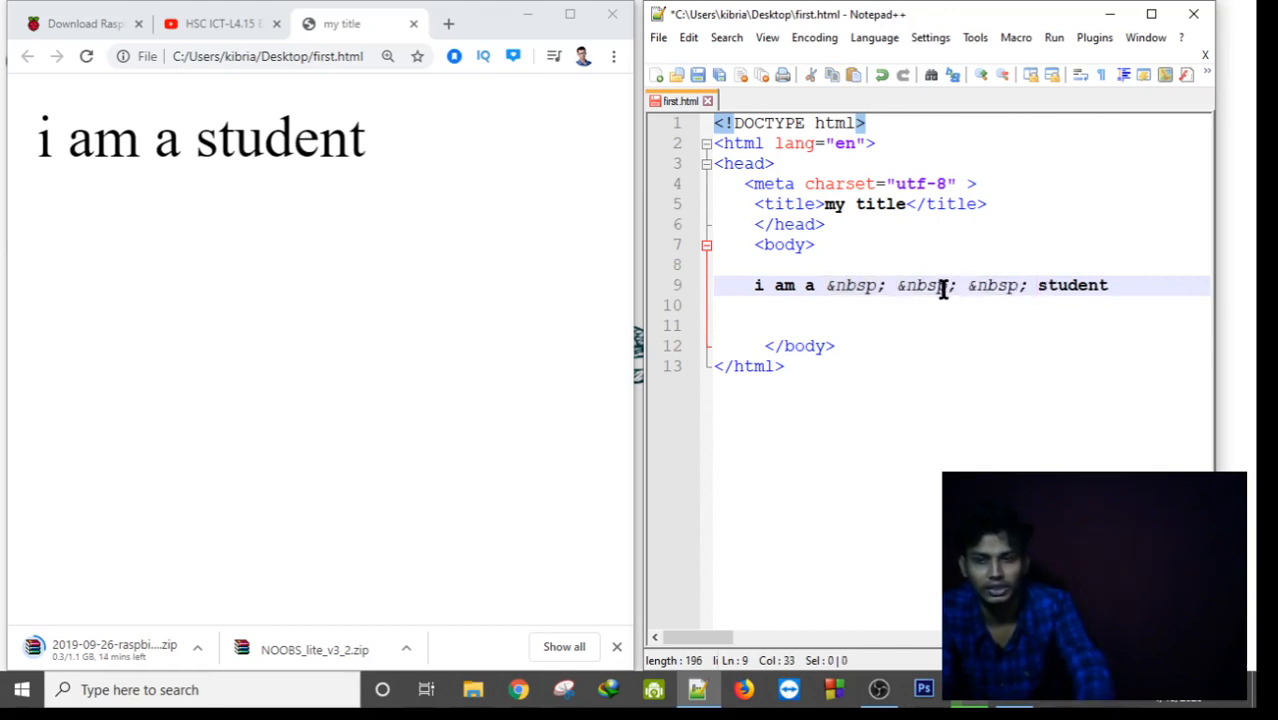
{"action": "mouse_move", "coordinate": [1116, 391]}
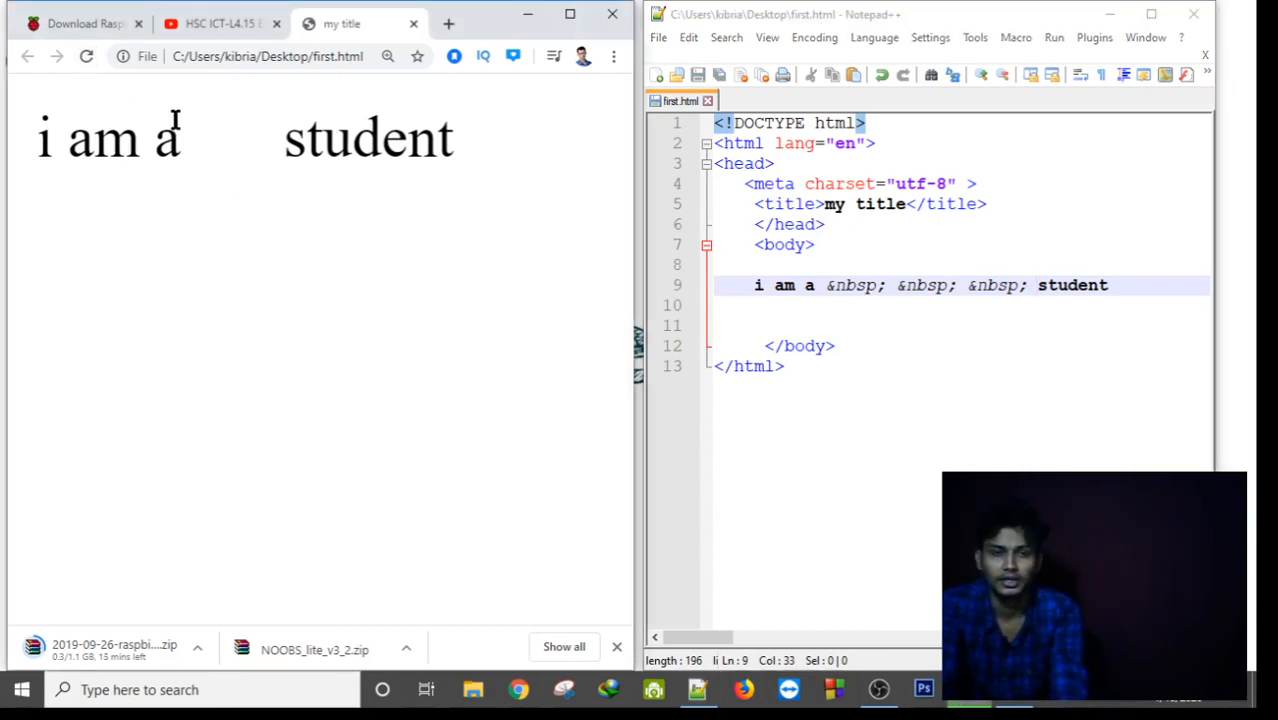
{"action": "mouse_move", "coordinate": [230, 183]}
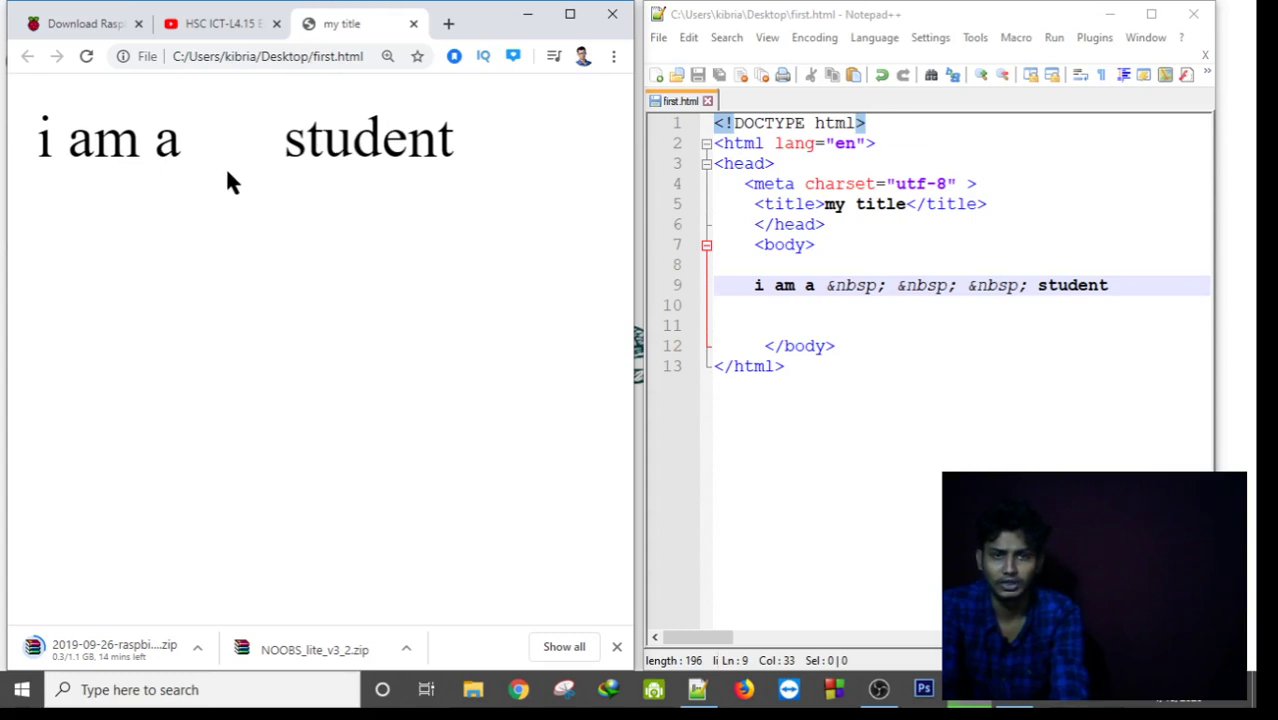
{"action": "mouse_move", "coordinate": [904, 376]}
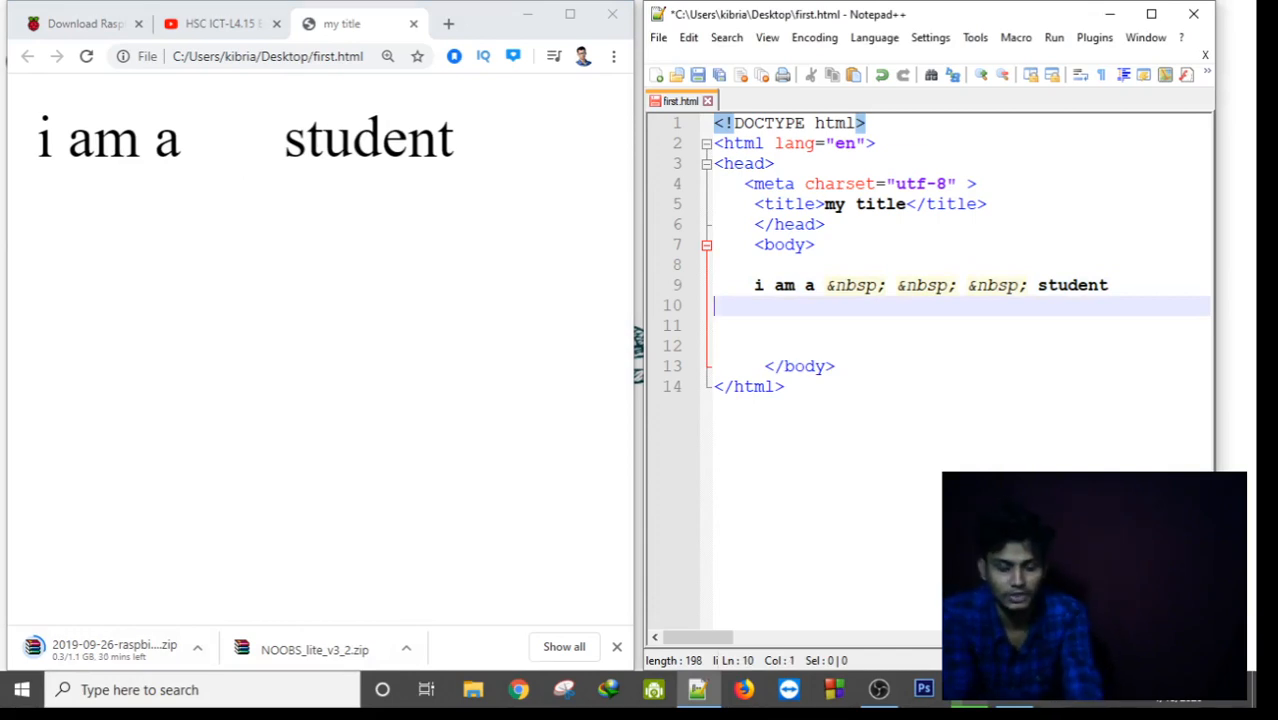
Write the lines 'i am student', 'i am doing cse' and 'i love movies'.
{"action": "type", "text": "i am"}
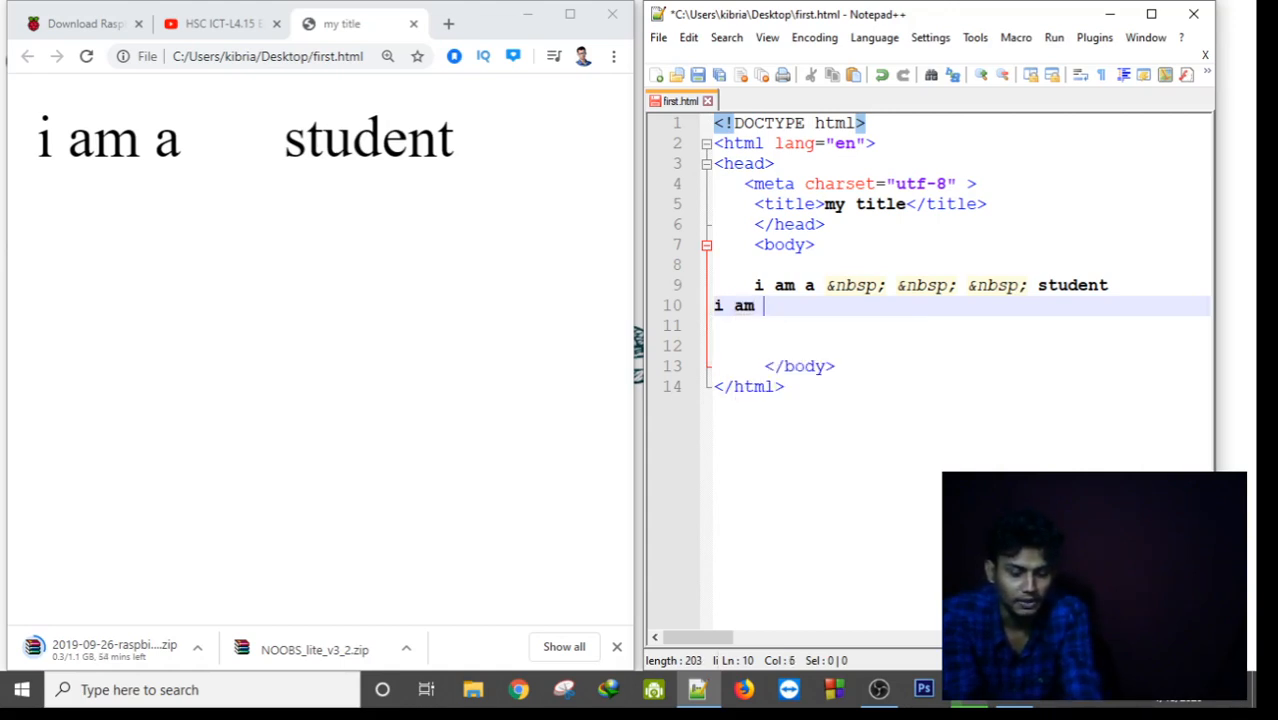
{"action": "type", "text": "stude"}
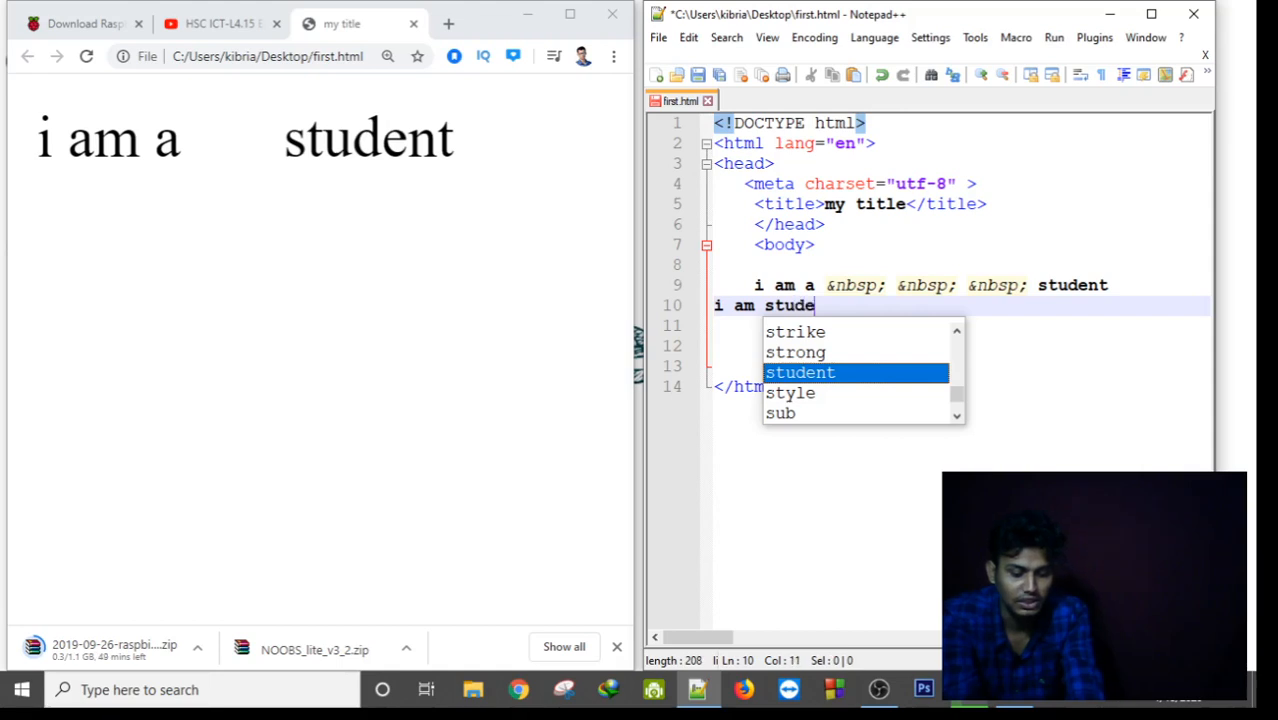
{"action": "type", "text": "nt"}
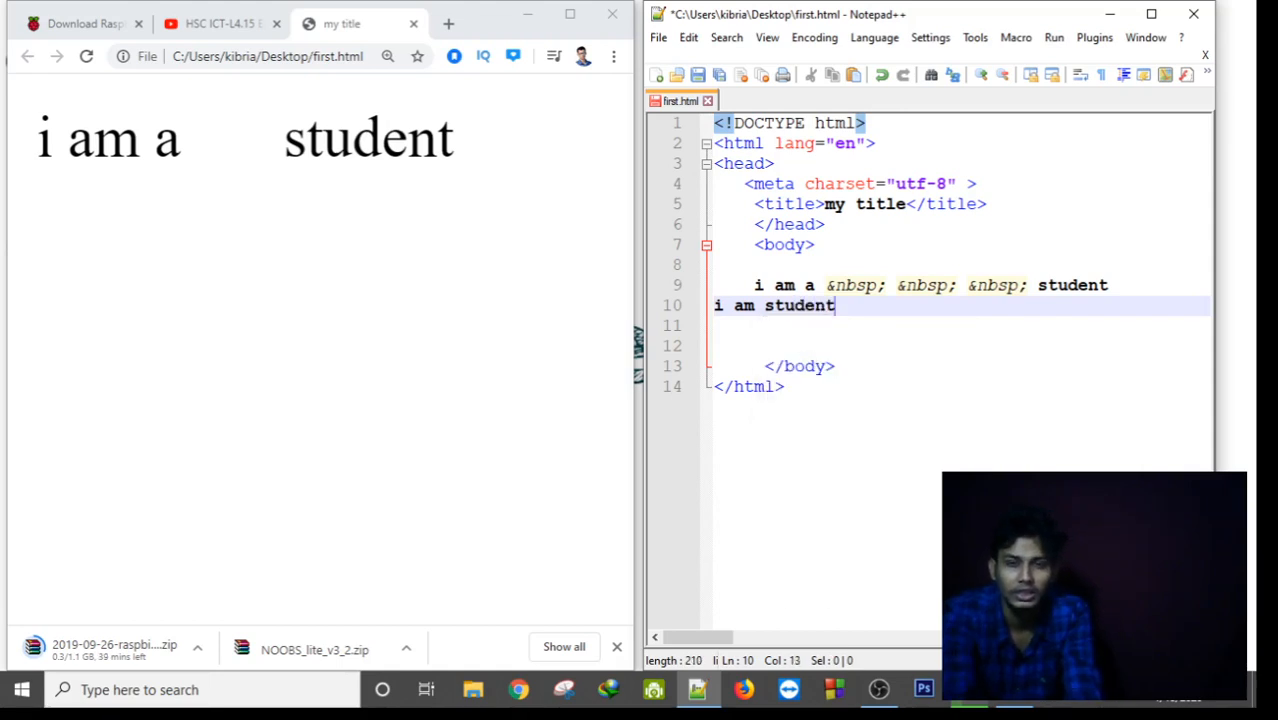
{"action": "key", "text": "Enter"}
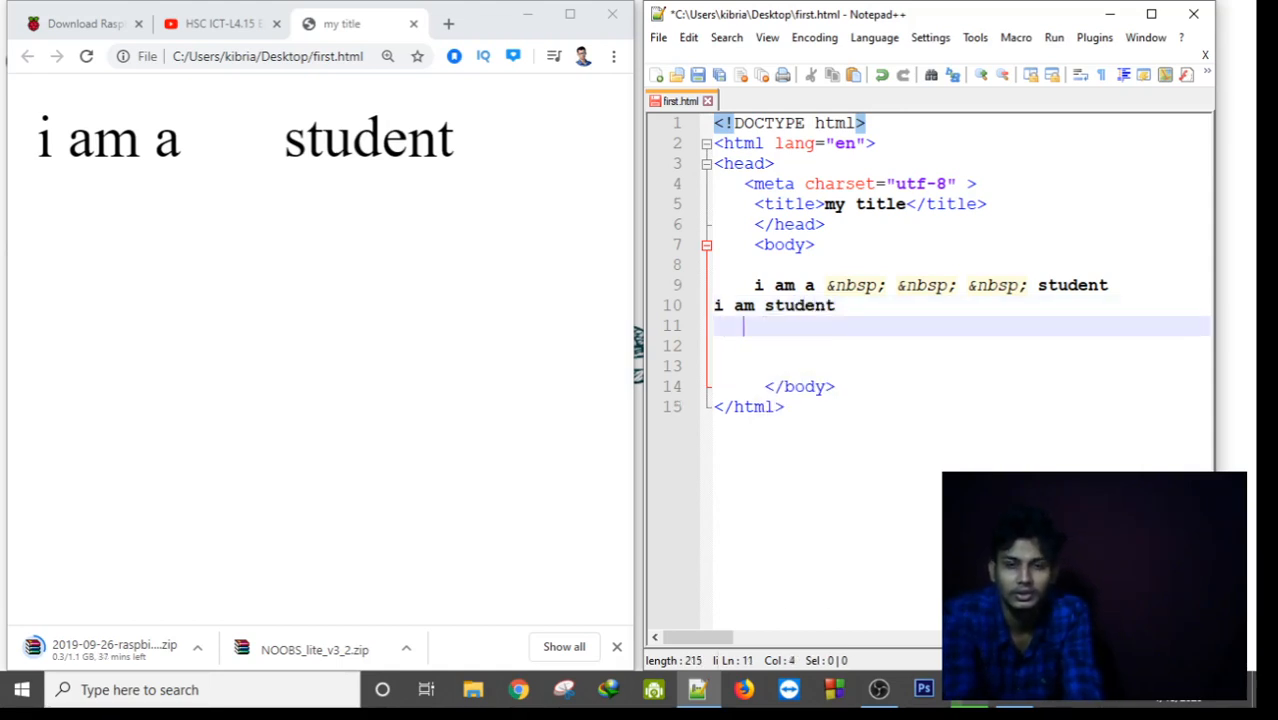
{"action": "type", "text": "i"}
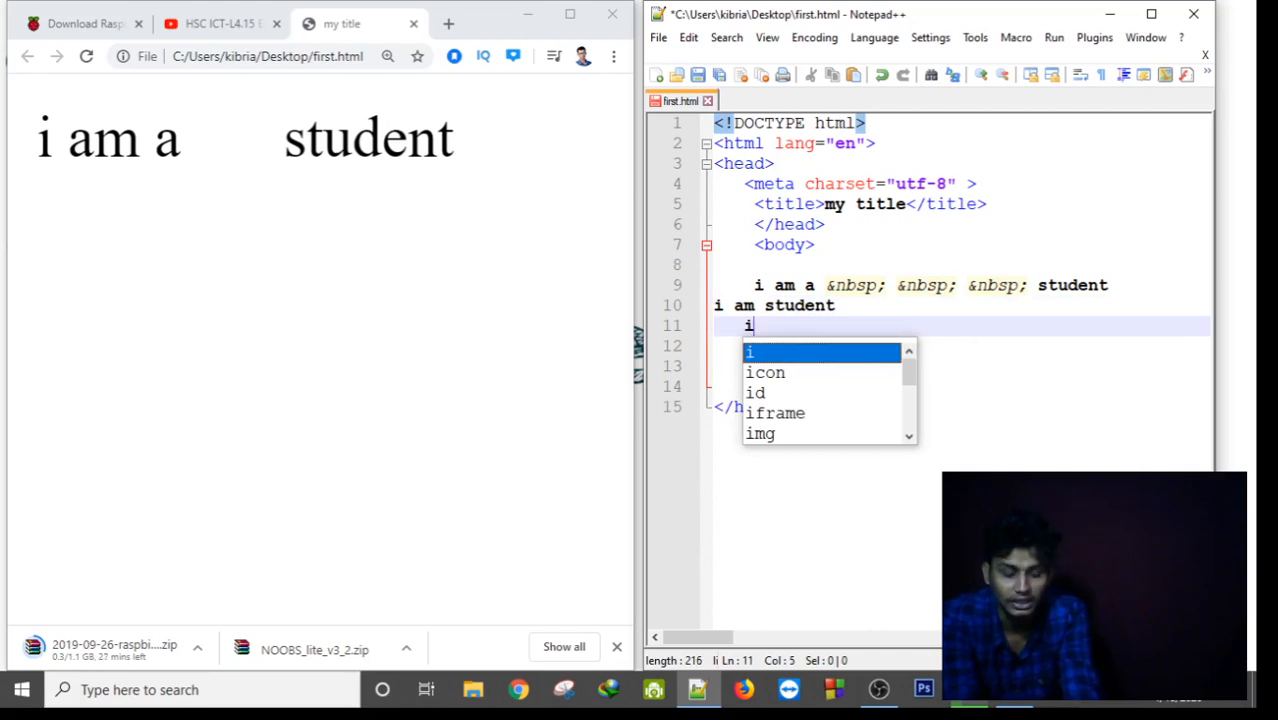
{"action": "type", "text": "am doing"}
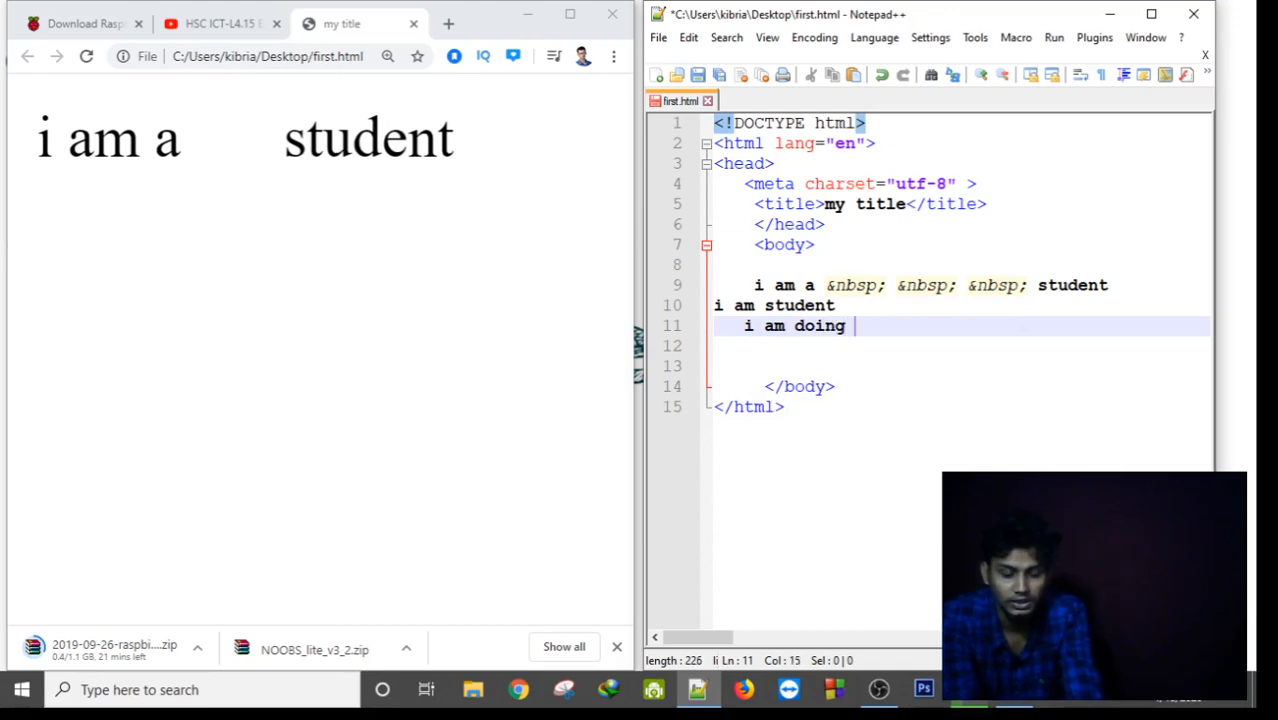
{"action": "type", "text": "cse"}
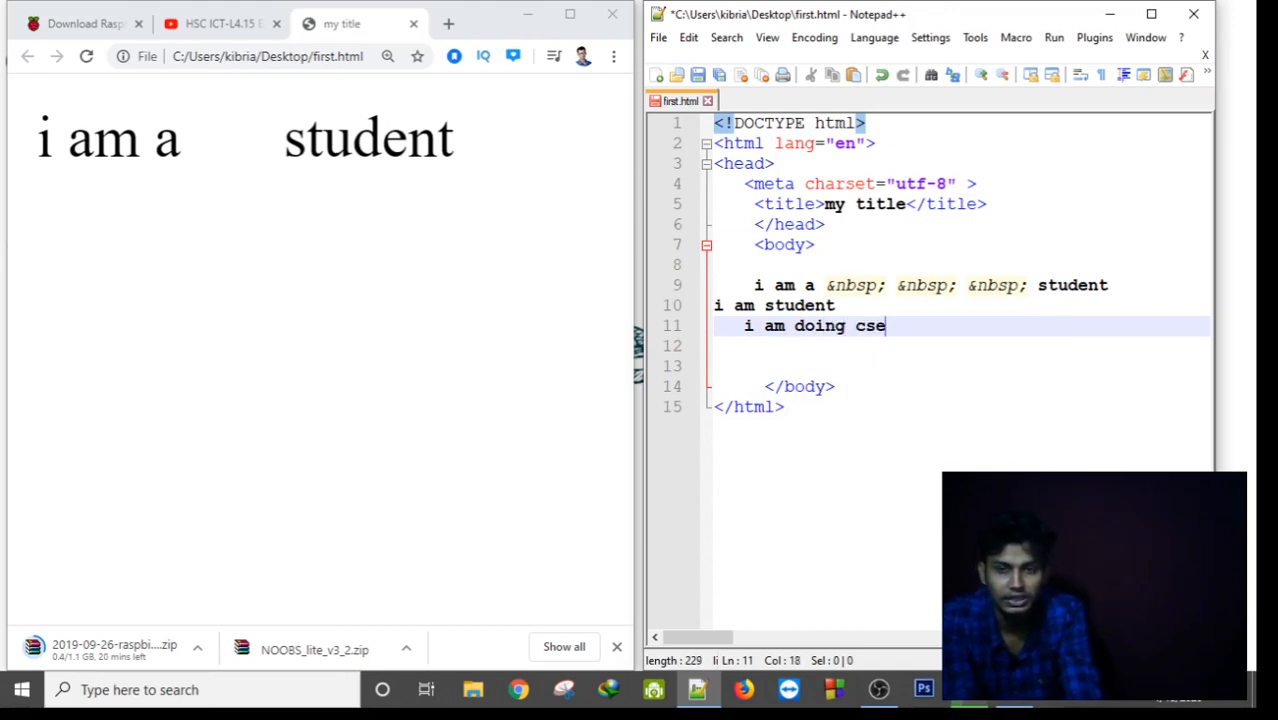
{"action": "key", "text": "Enter"}
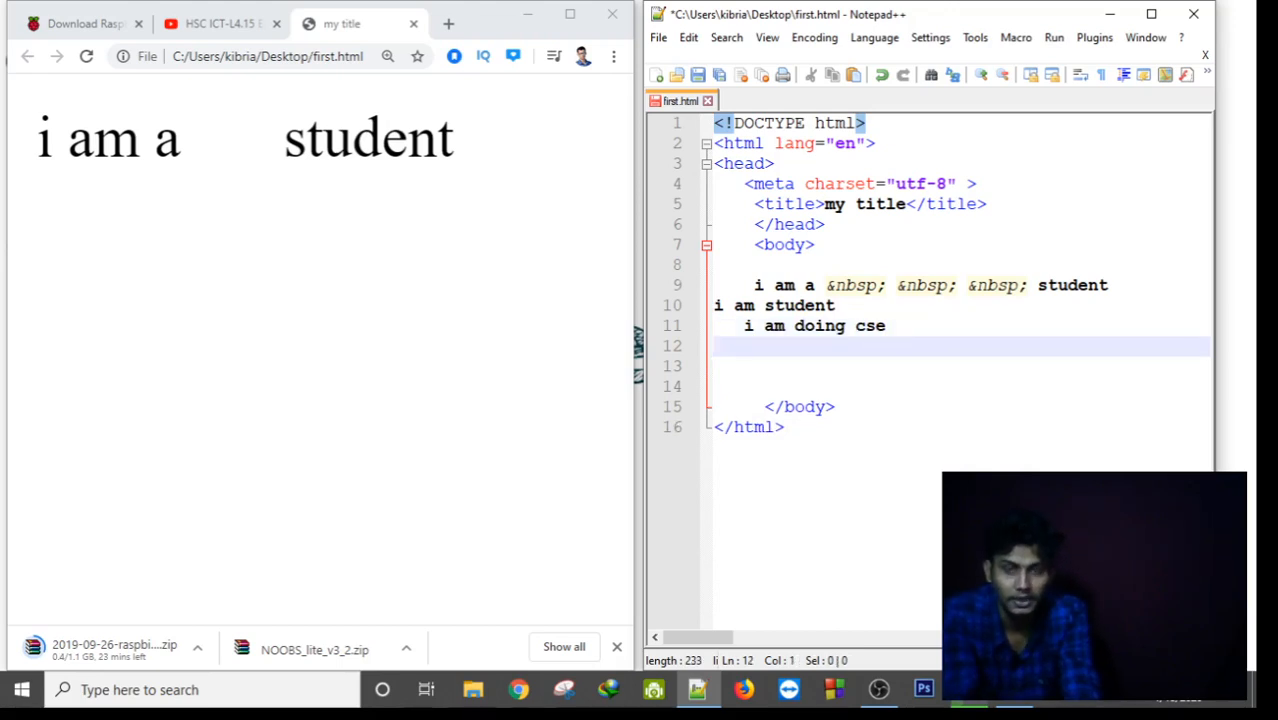
{"action": "type", "text": "i love"}
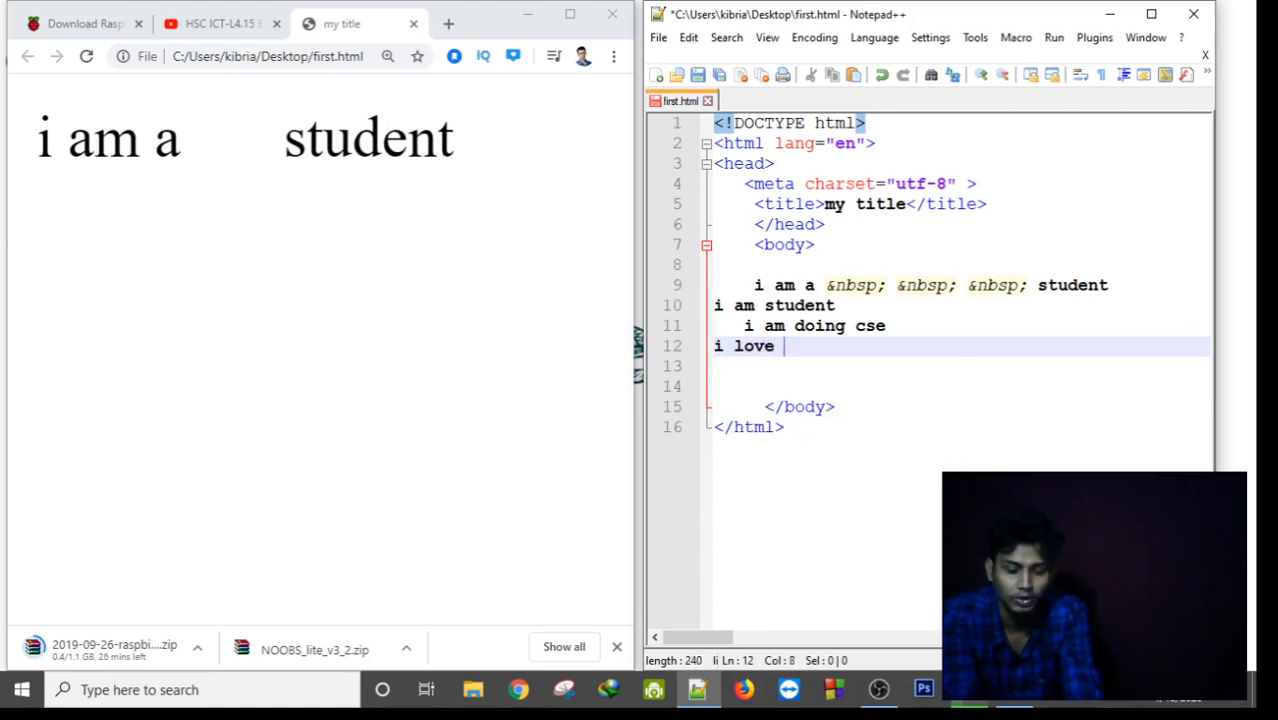
{"action": "type", "text": "movies"}
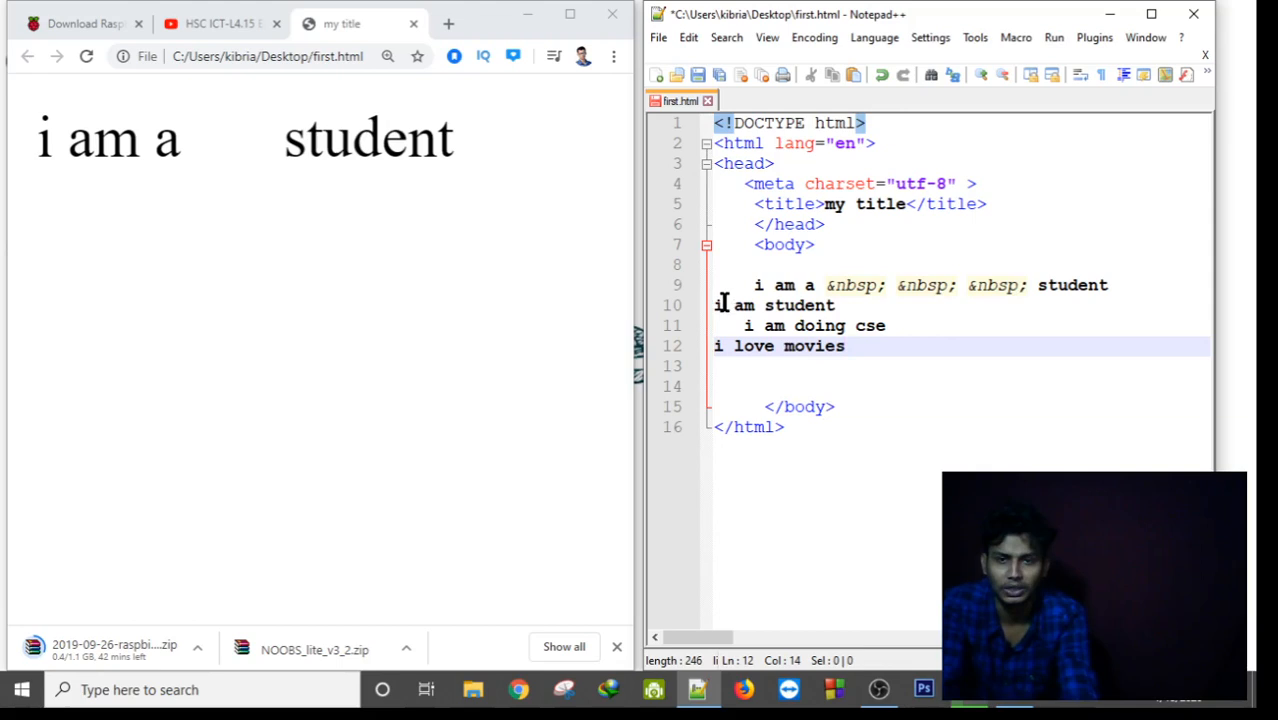
Select the three lower lines to indent them.
{"action": "left_click_drag", "start_coordinate": [714, 305], "coordinate": [730, 346]}
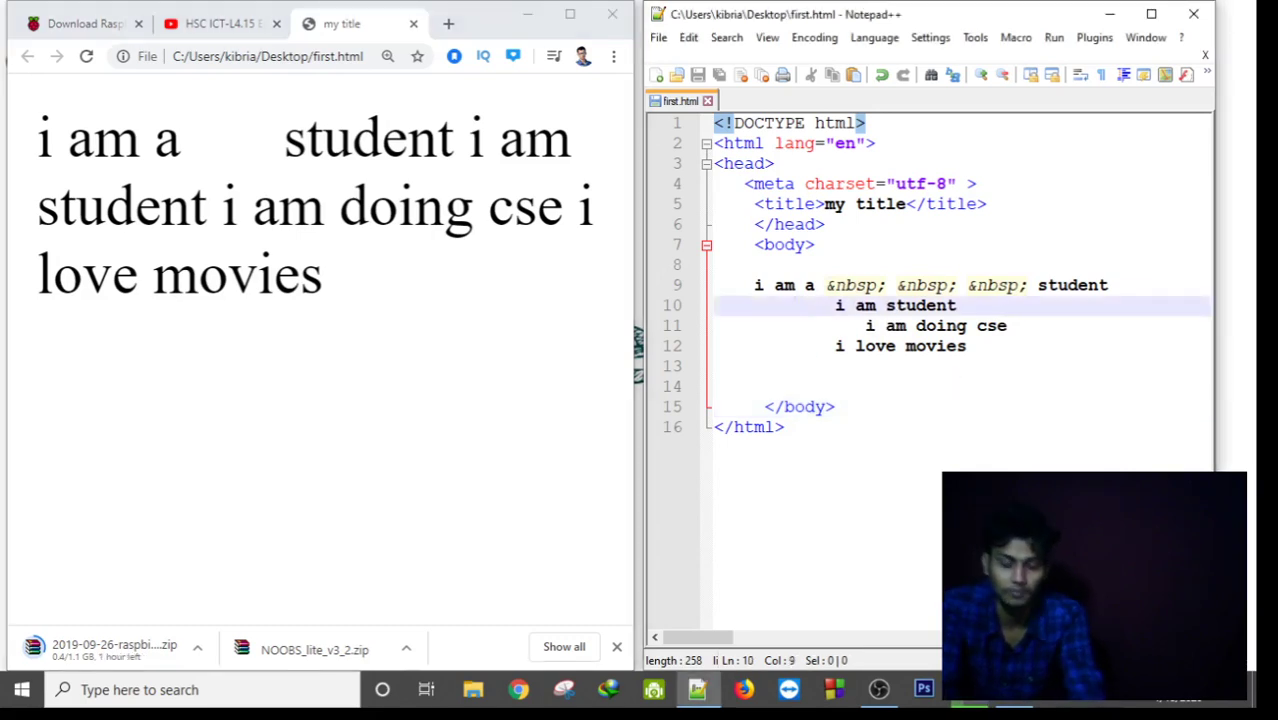
Wrap the three indented lines in <pre> and </pre> tags.
{"action": "type", "text": "<pre>"}
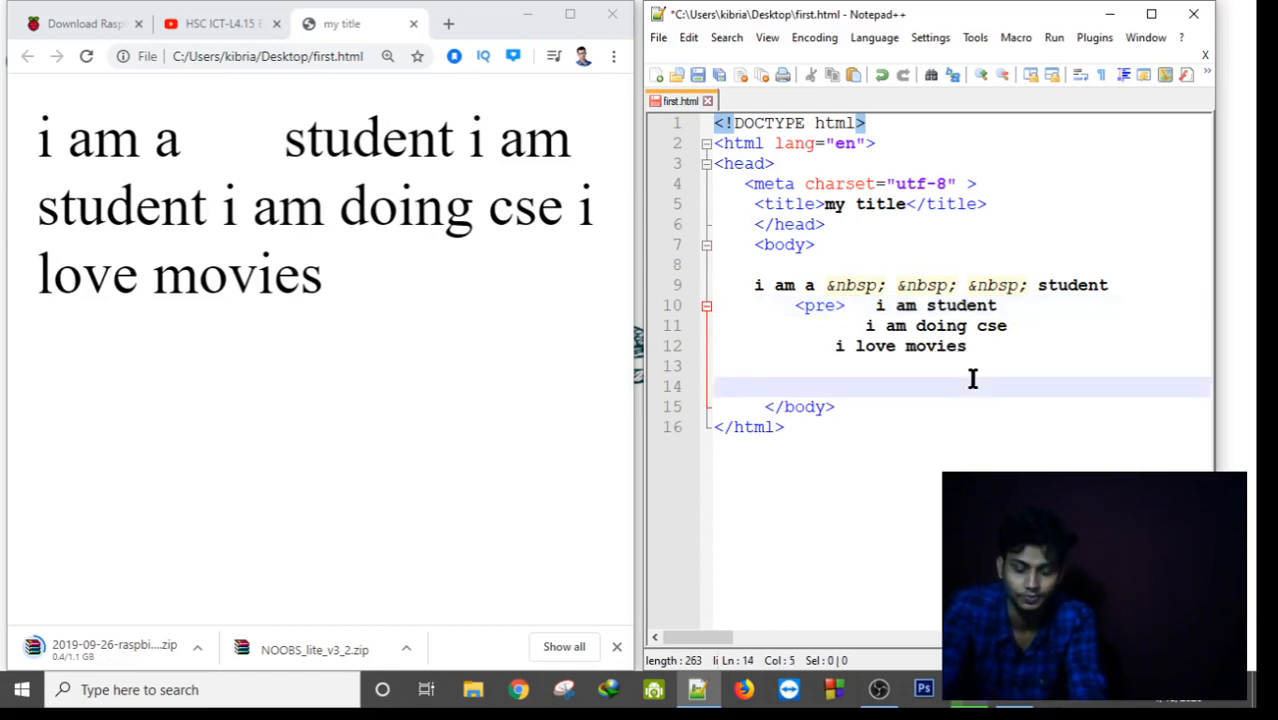
{"action": "type", "text": "</p"}
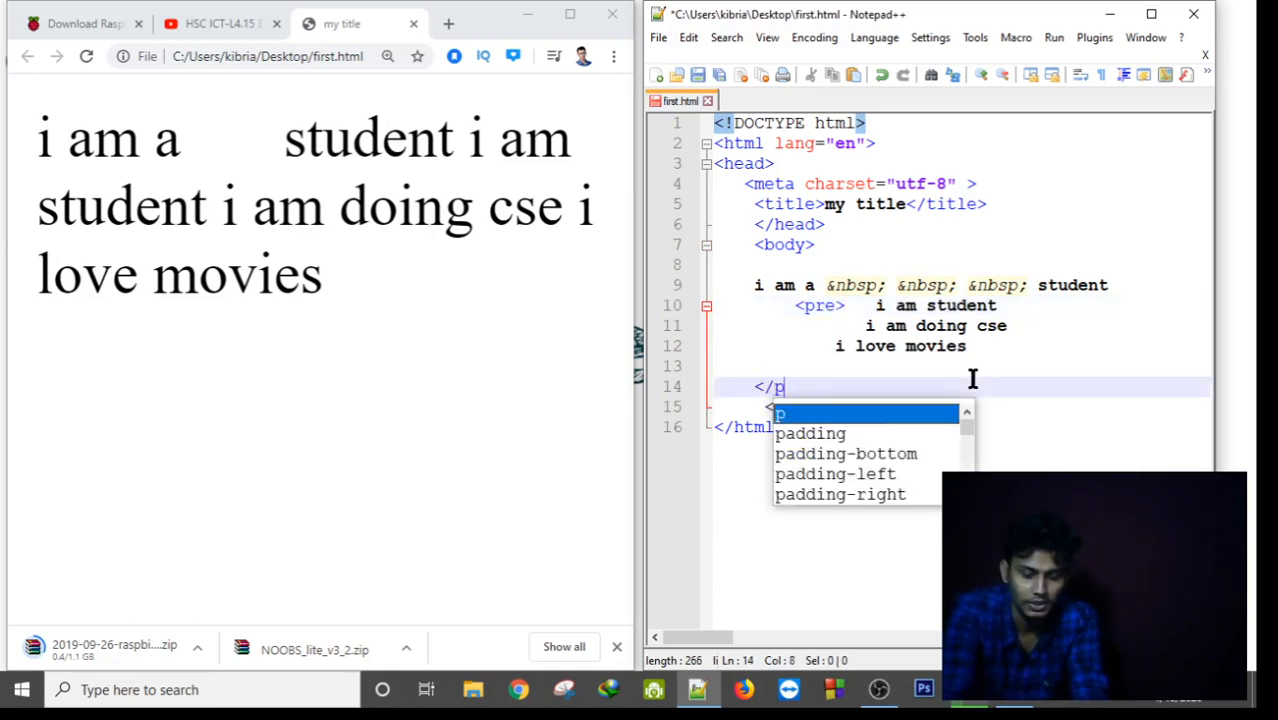
{"action": "type", "text": "re>"}
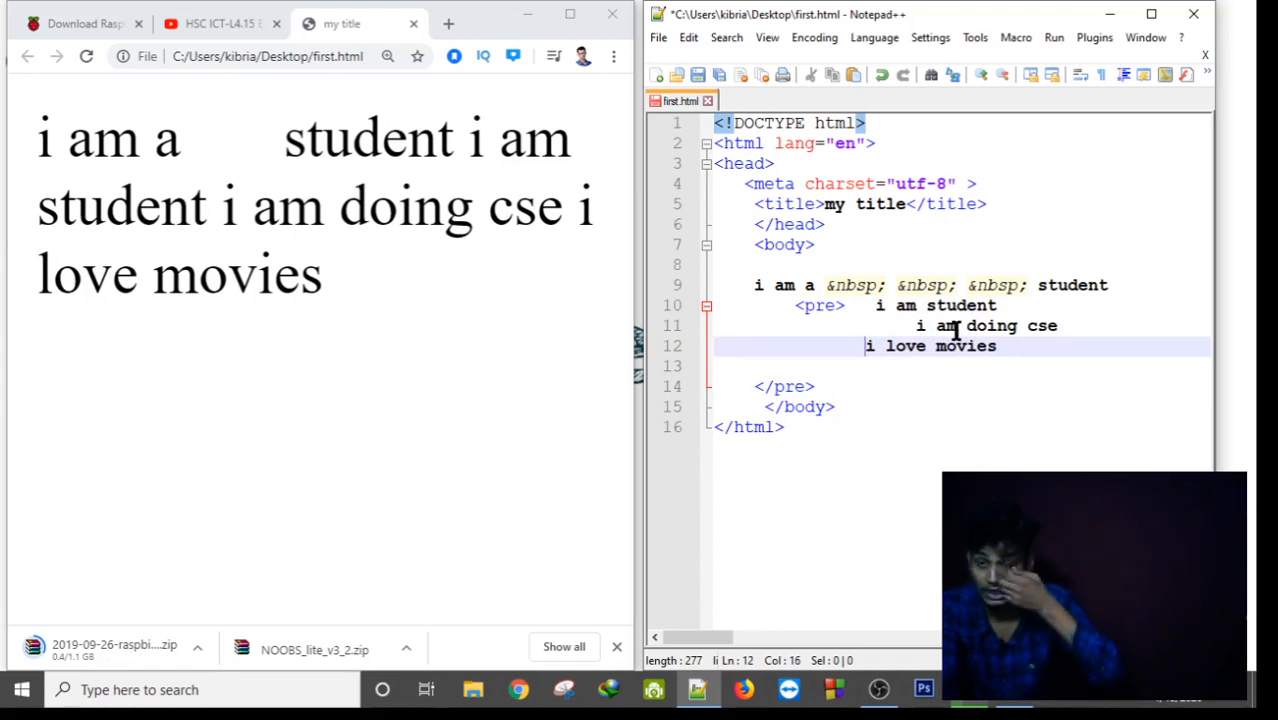
{"action": "mouse_move", "coordinate": [695, 415]}
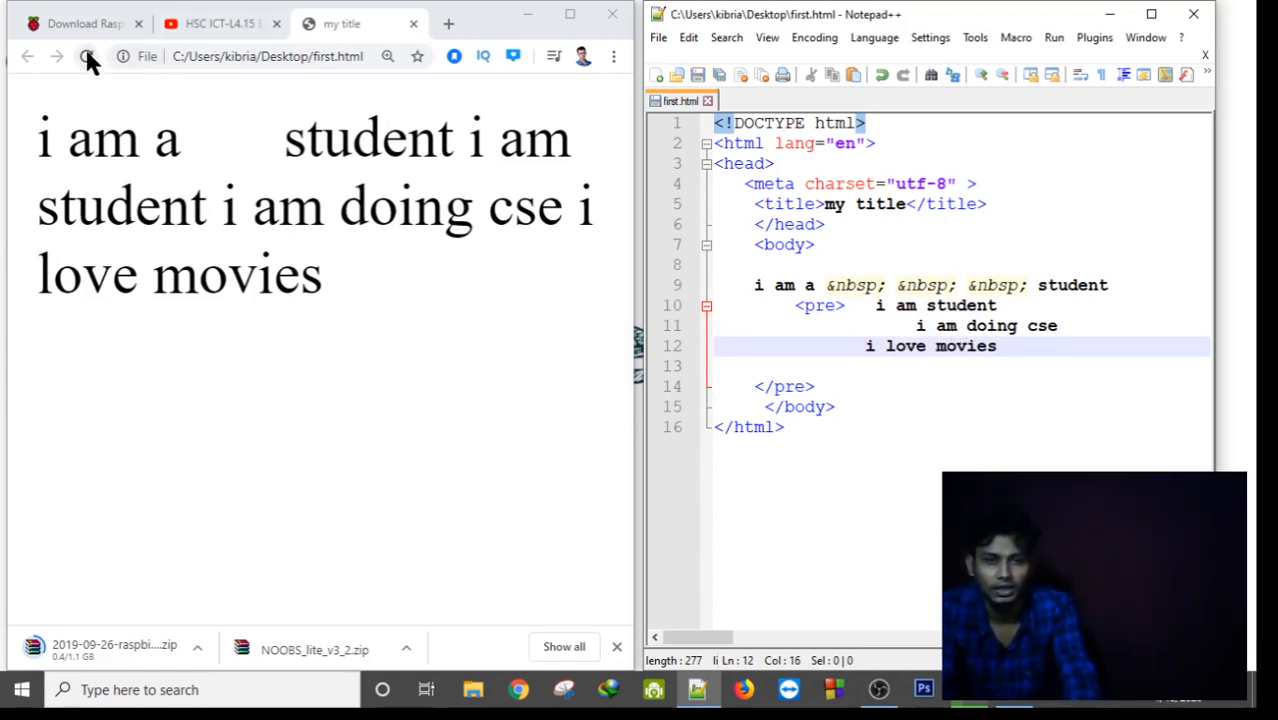
Reload the page in Chrome, then move 'i am student' onto its own line below <pre>.
{"action": "left_click", "coordinate": [85, 57]}
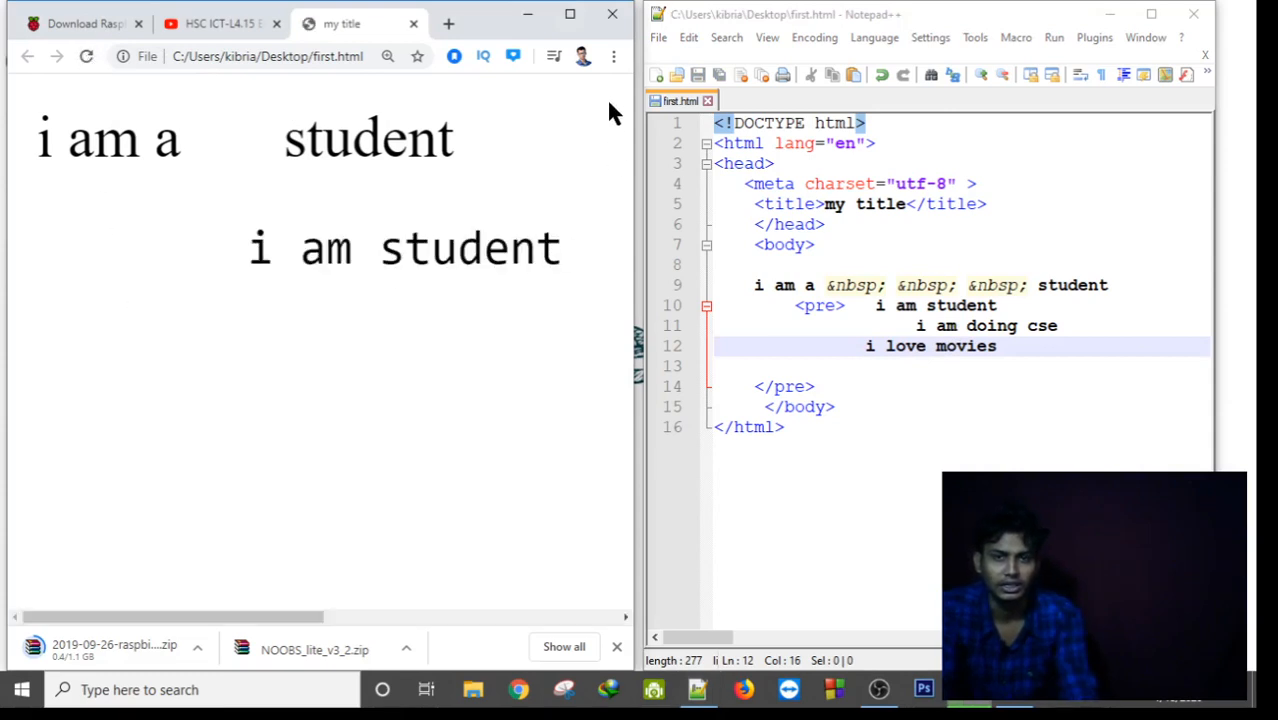
{"action": "mouse_move", "coordinate": [637, 238]}
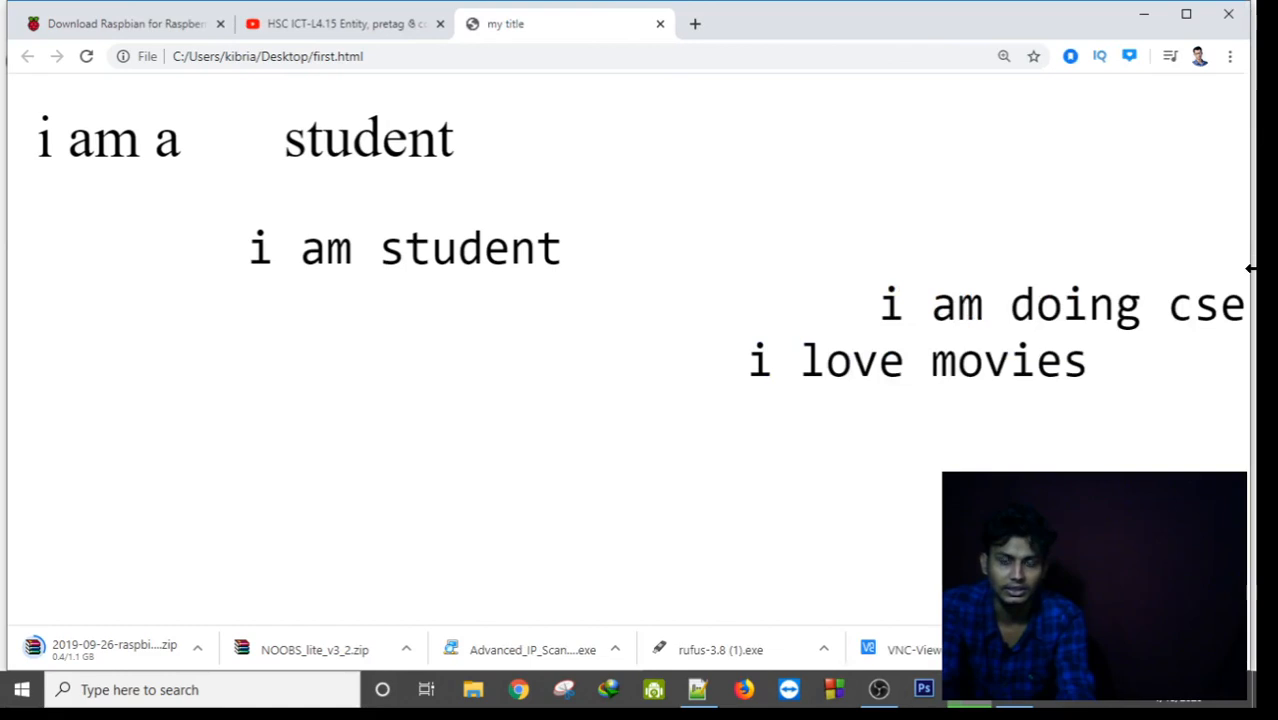
{"action": "mouse_move", "coordinate": [587, 283]}
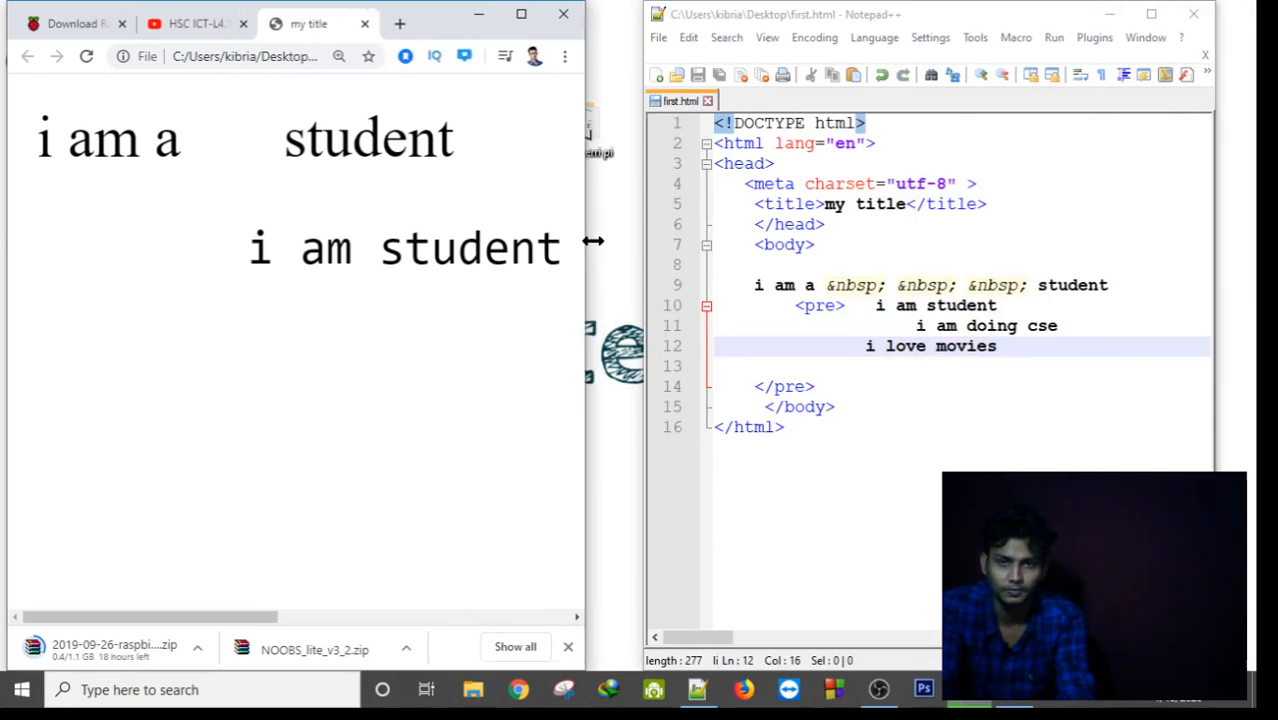
{"action": "left_click", "coordinate": [871, 305]}
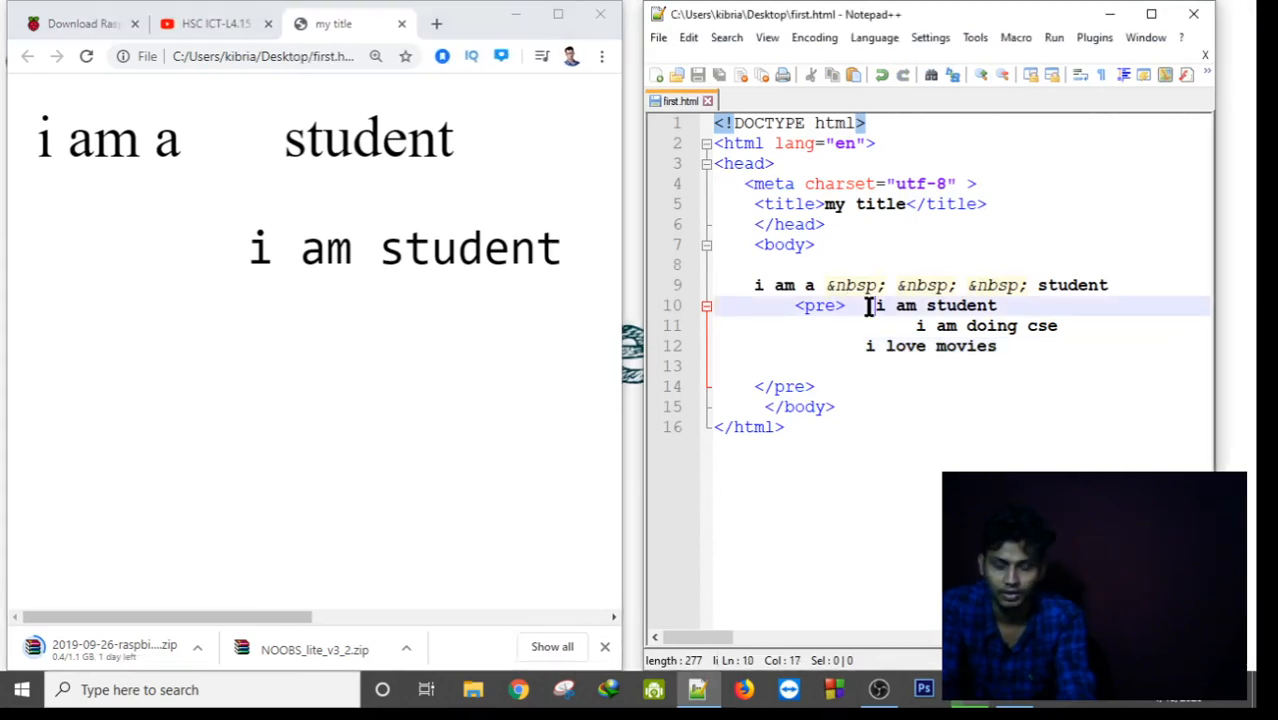
{"action": "key", "text": "Enter"}
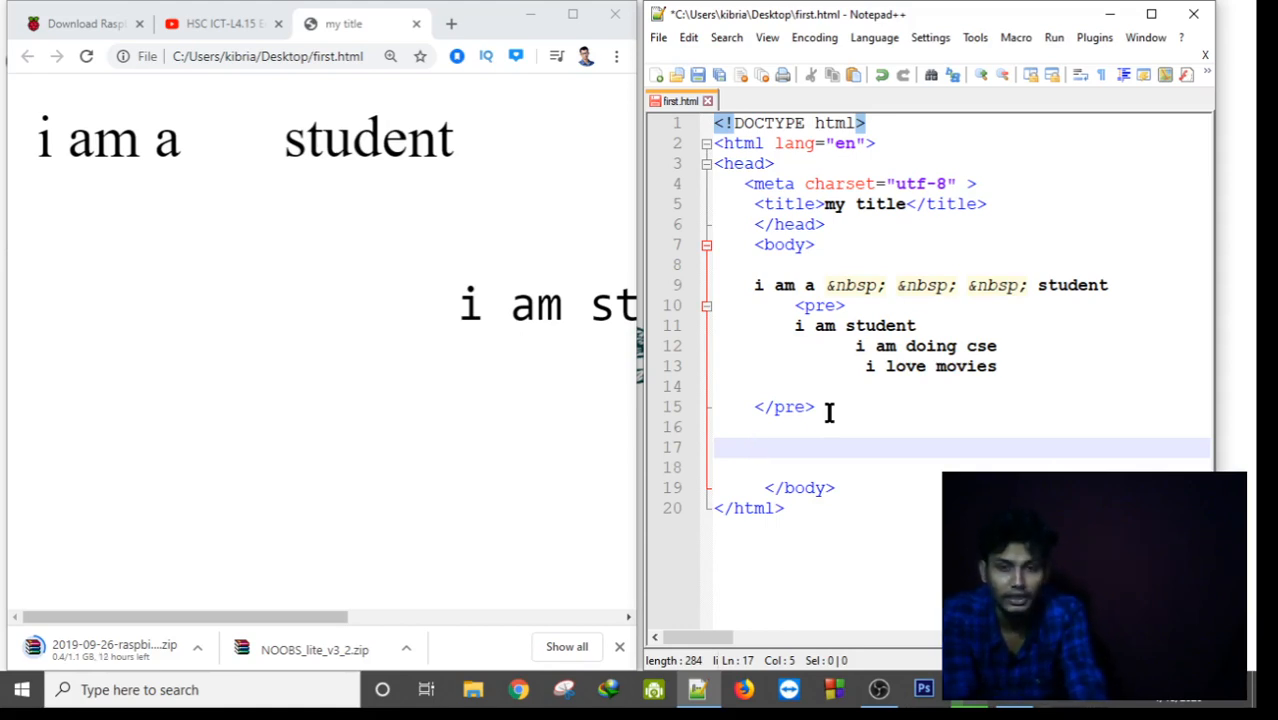
Add '&copy;copyright' after the closing </pre> tag.
{"action": "type", "text": "&"}
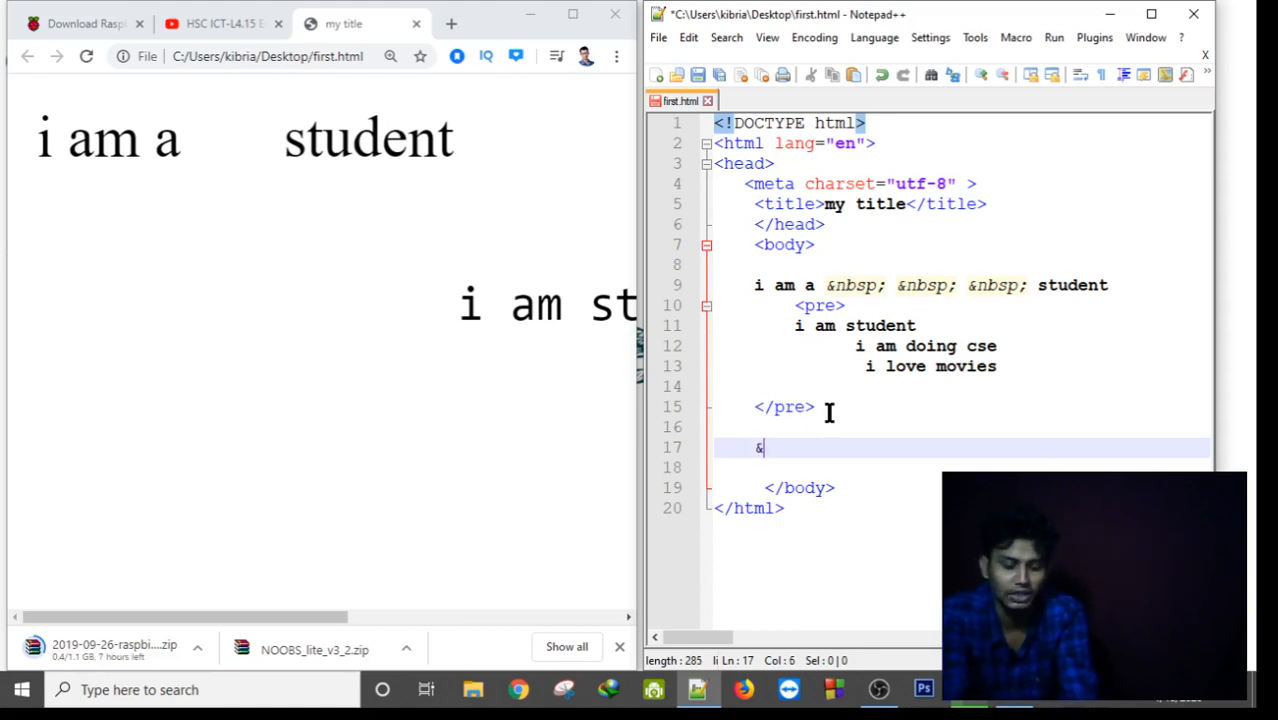
{"action": "type", "text": "cop"}
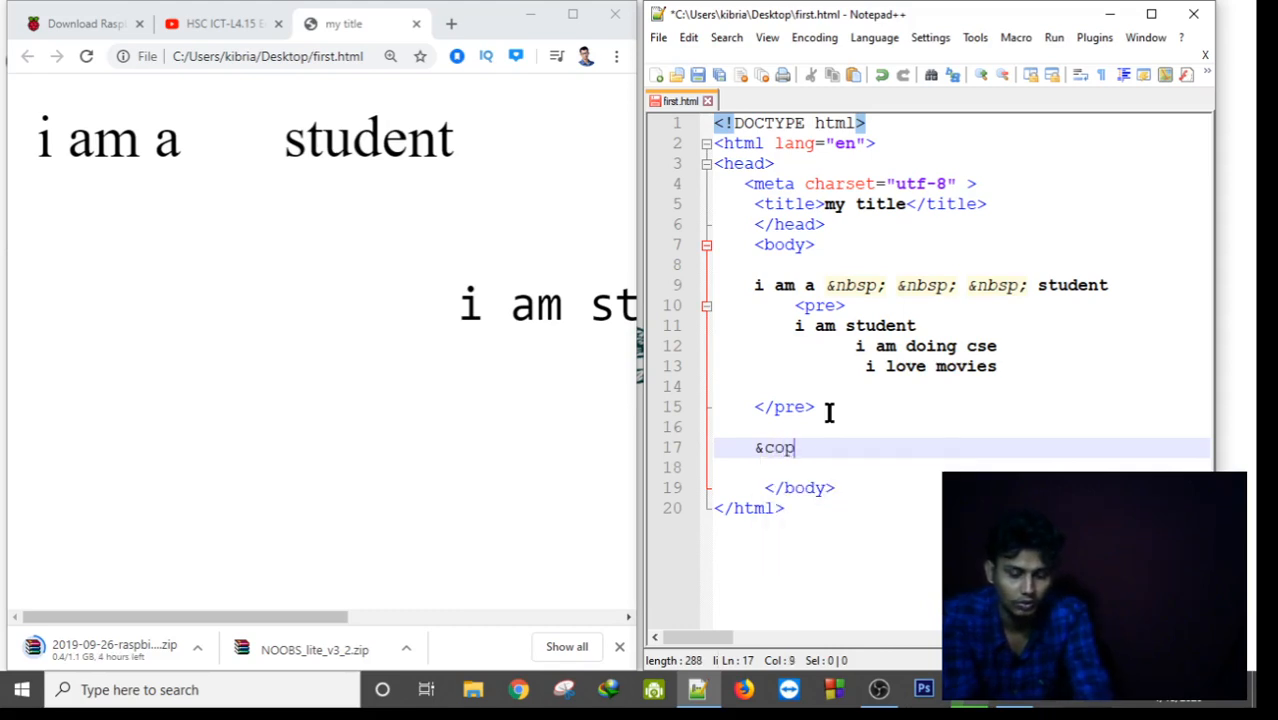
{"action": "type", "text": "y"}
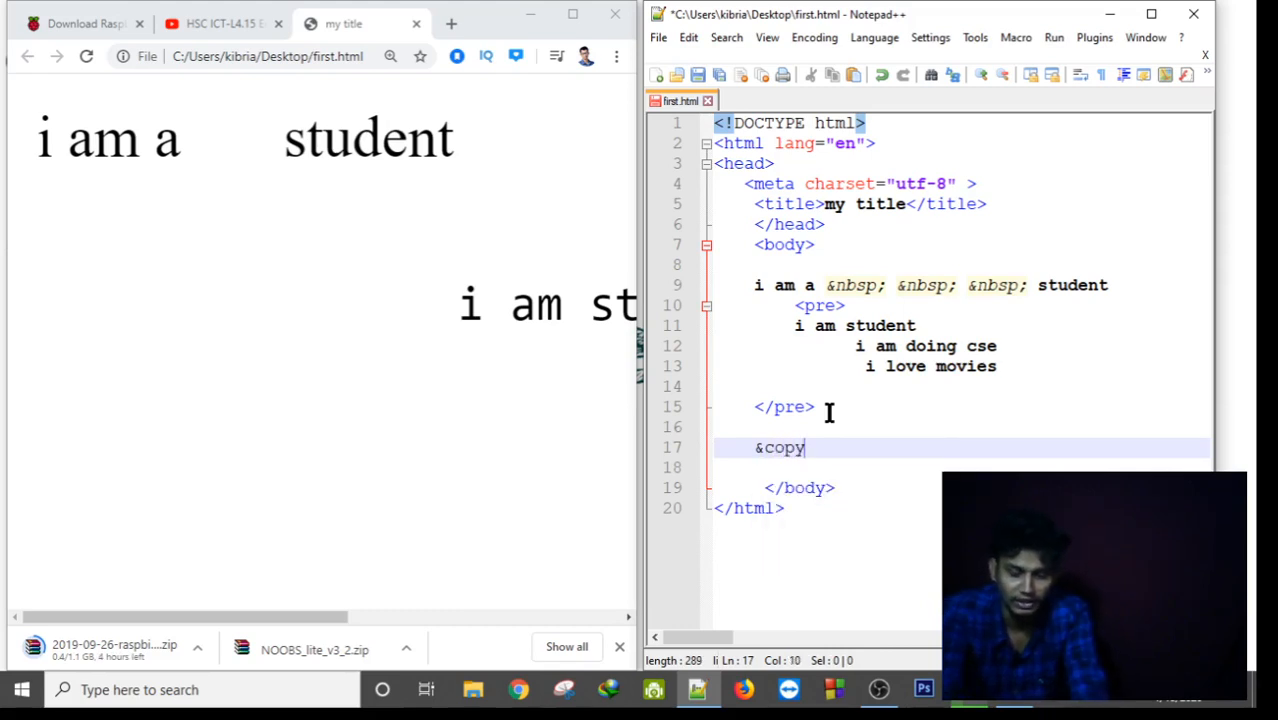
{"action": "type", "text": ";"}
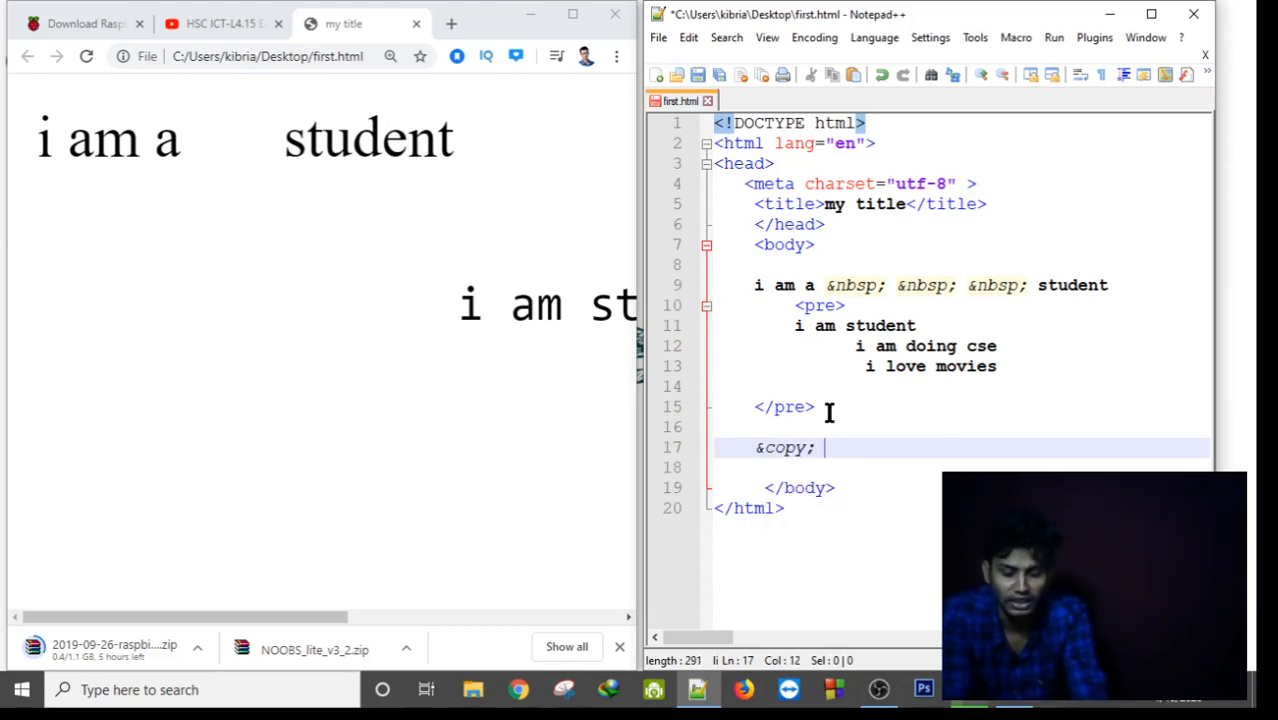
{"action": "type", "text": "copy"}
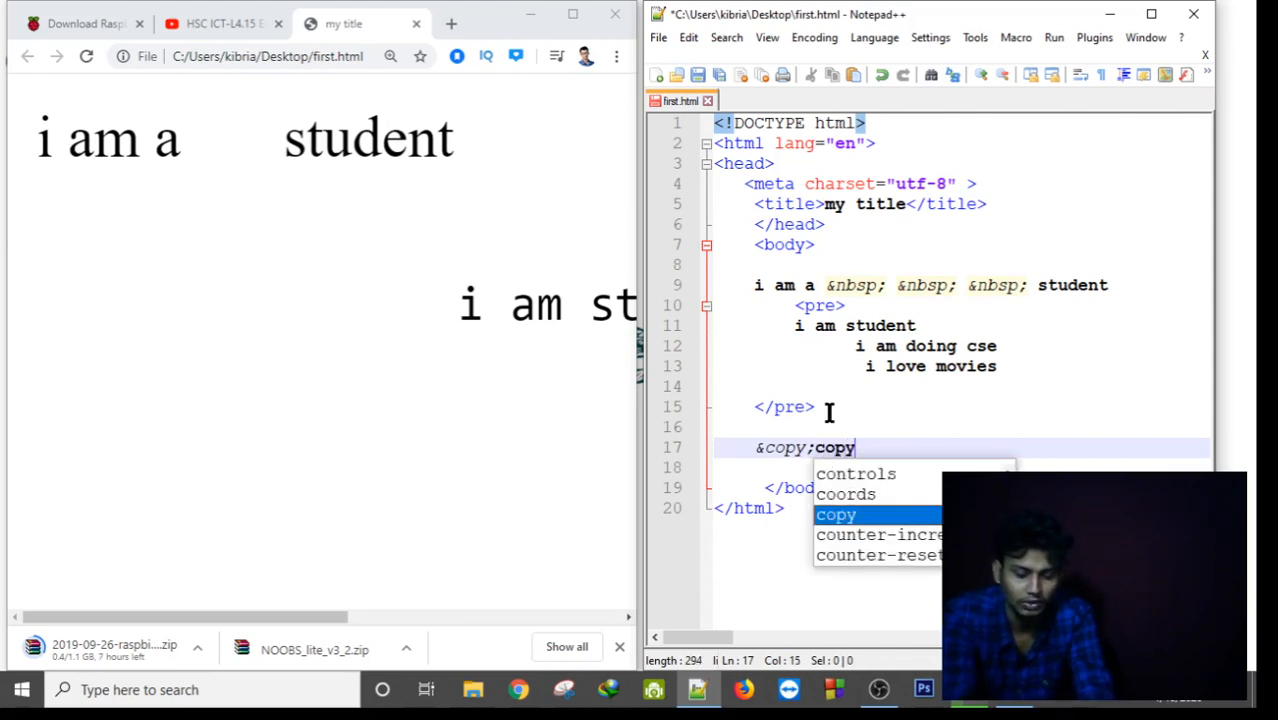
{"action": "type", "text": "right"}
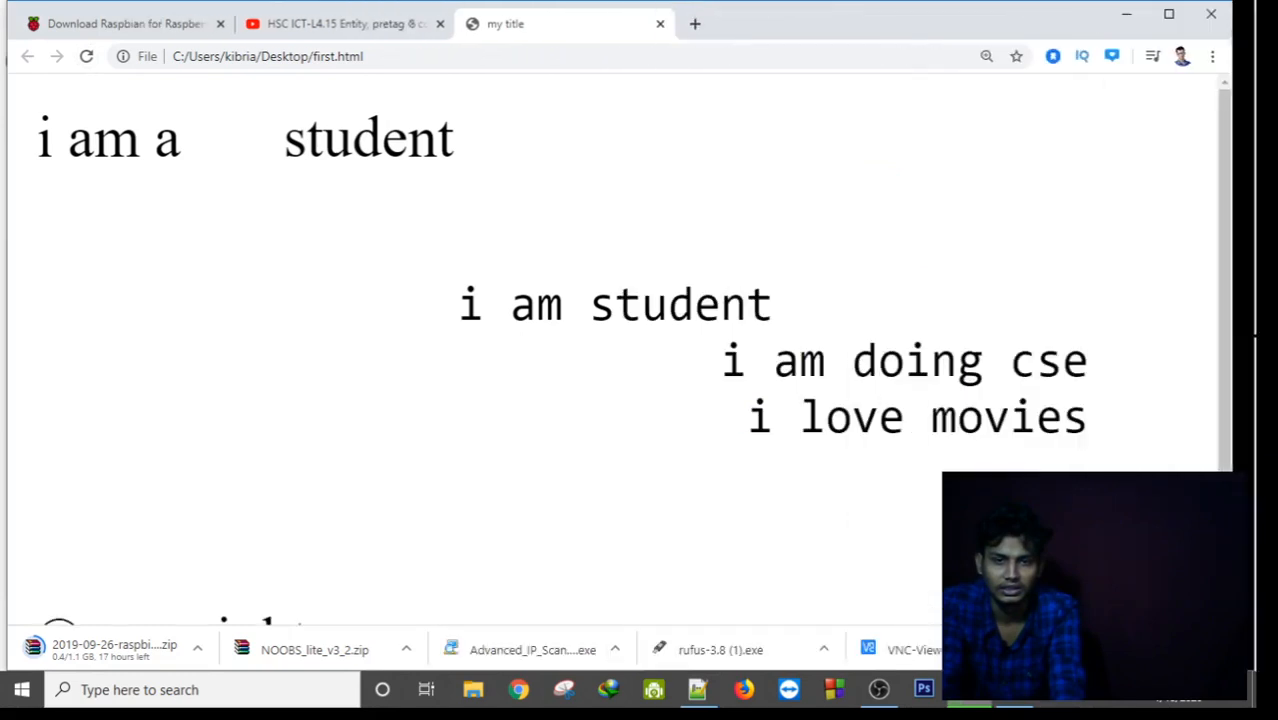
Scroll down in Chrome to view the ©copyright line.
{"action": "scroll", "scroll_direction": "down", "scroll_amount": 3}
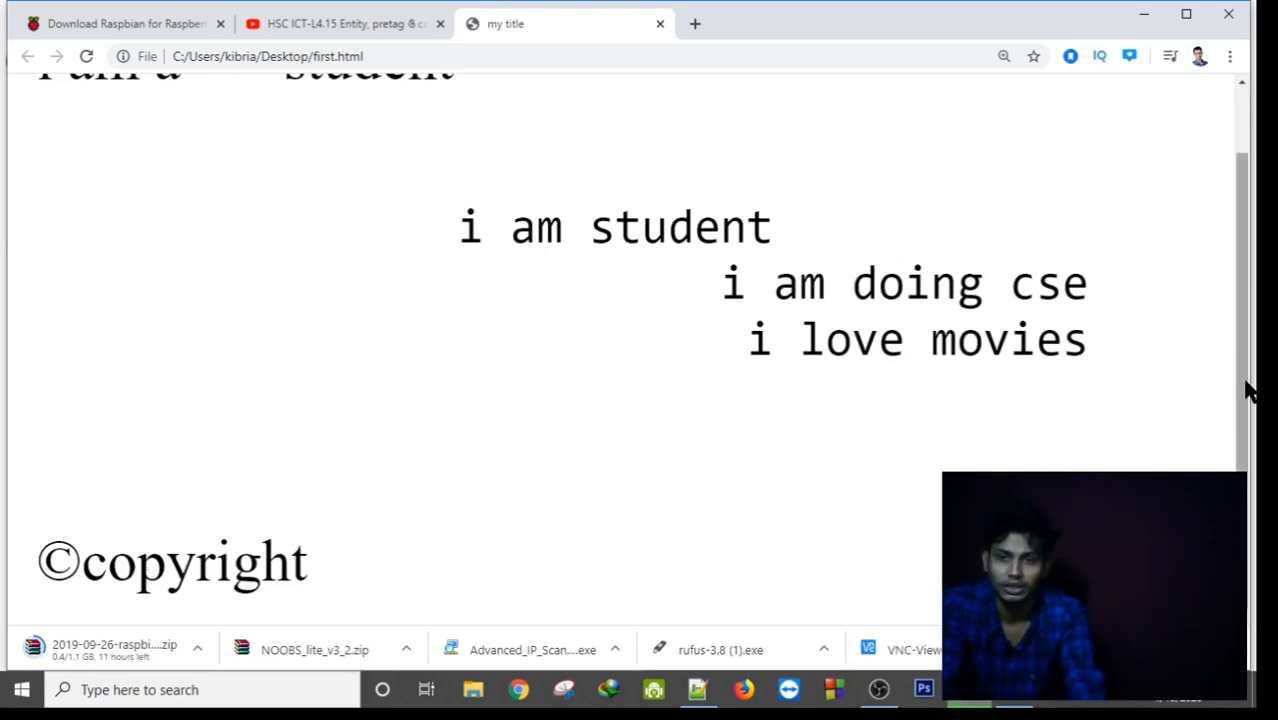
{"action": "mouse_move", "coordinate": [617, 55]}
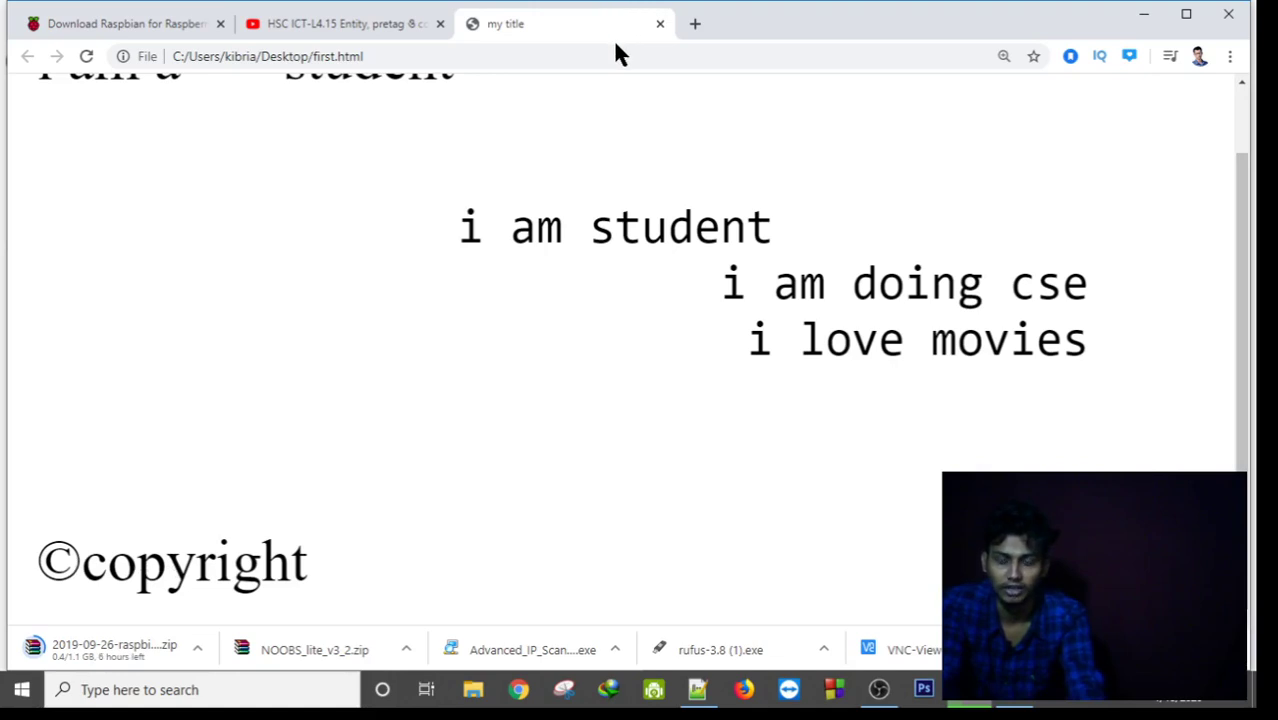